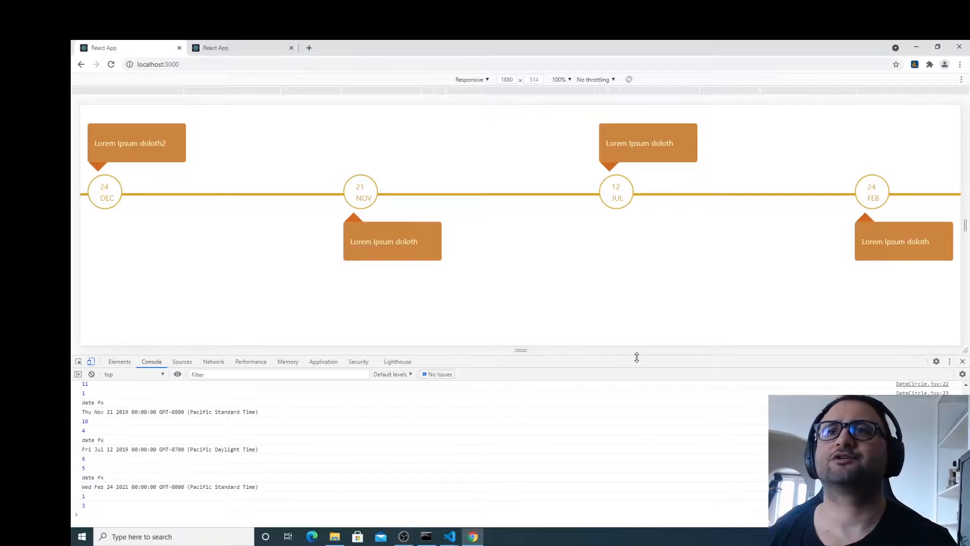
Step: Resize the Chrome DevTools panels to give the console more room
drag(521, 349, 521, 318)
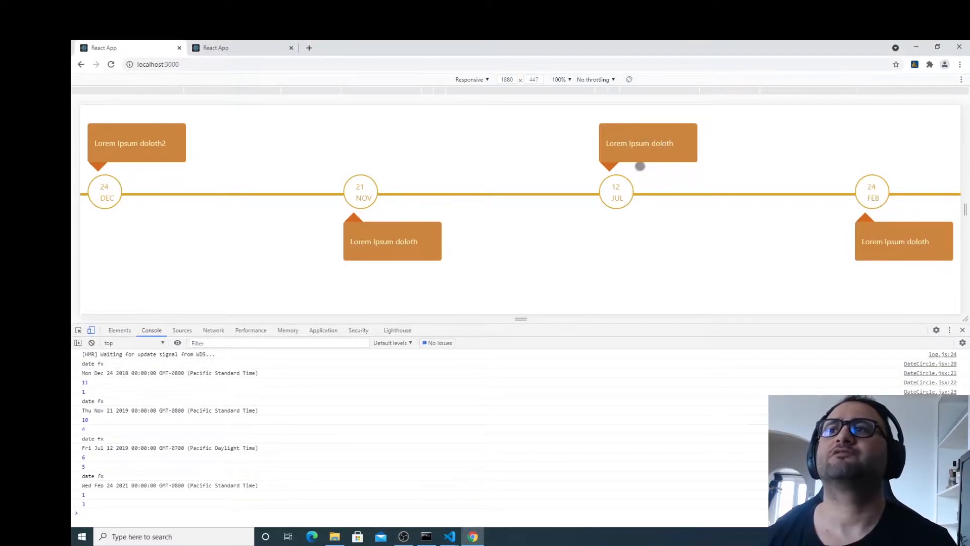
mouse_move(144, 194)
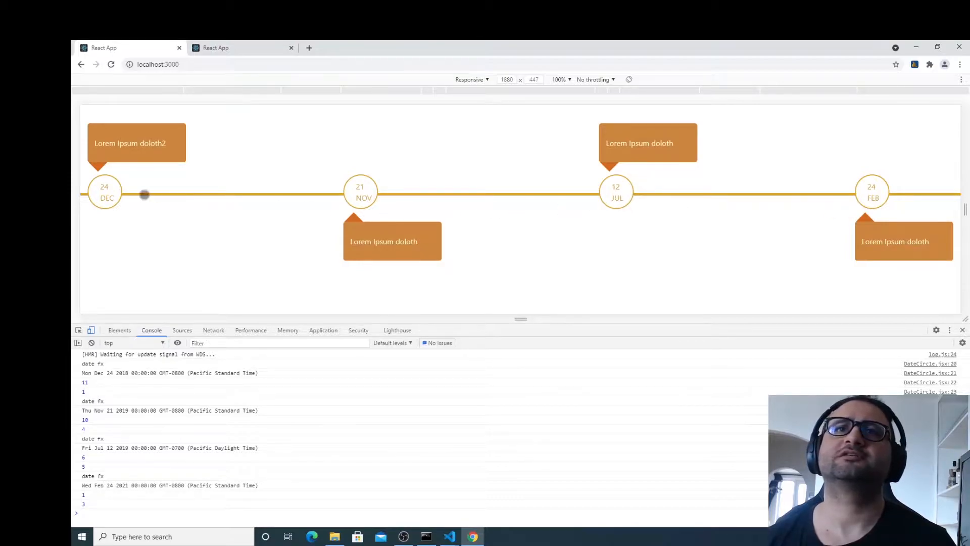
mouse_move(96, 172)
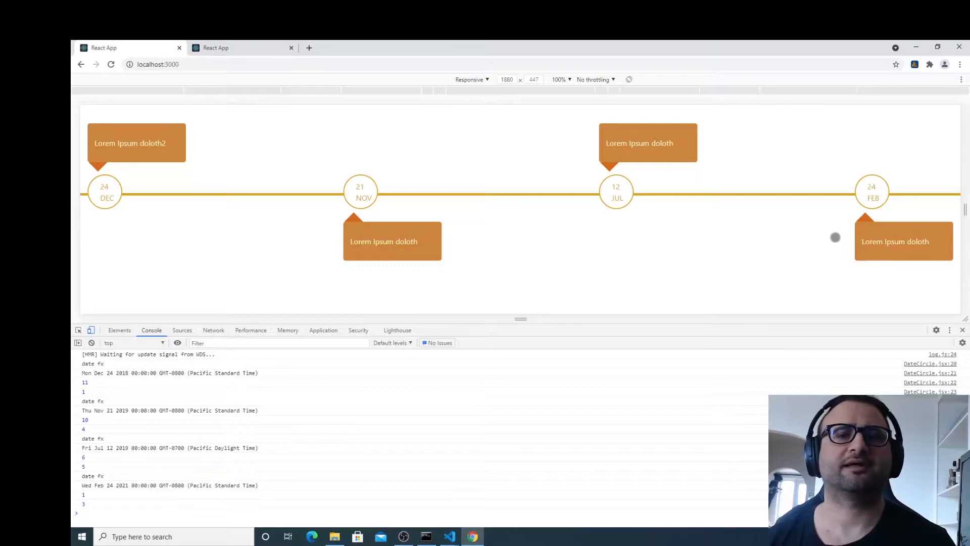
drag(965, 221, 878, 220)
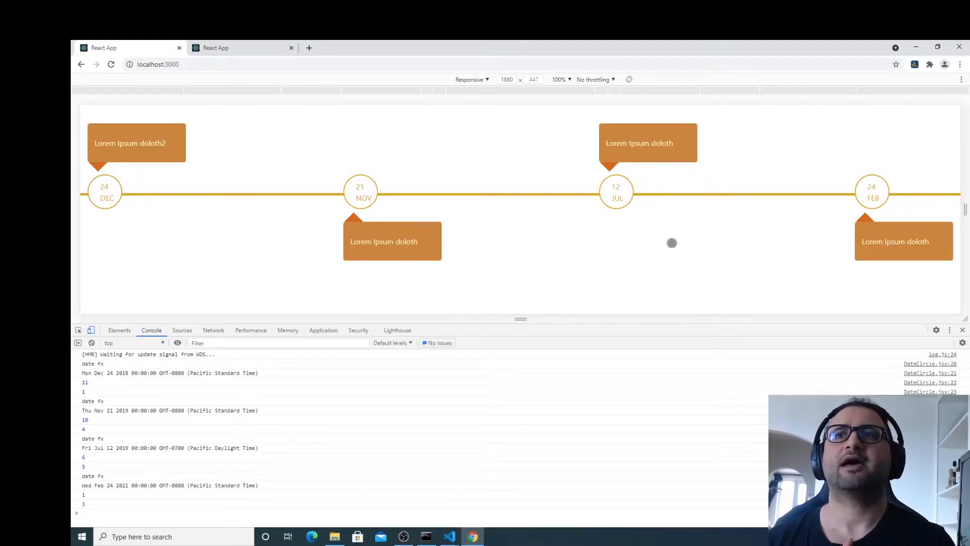
mouse_move(193, 105)
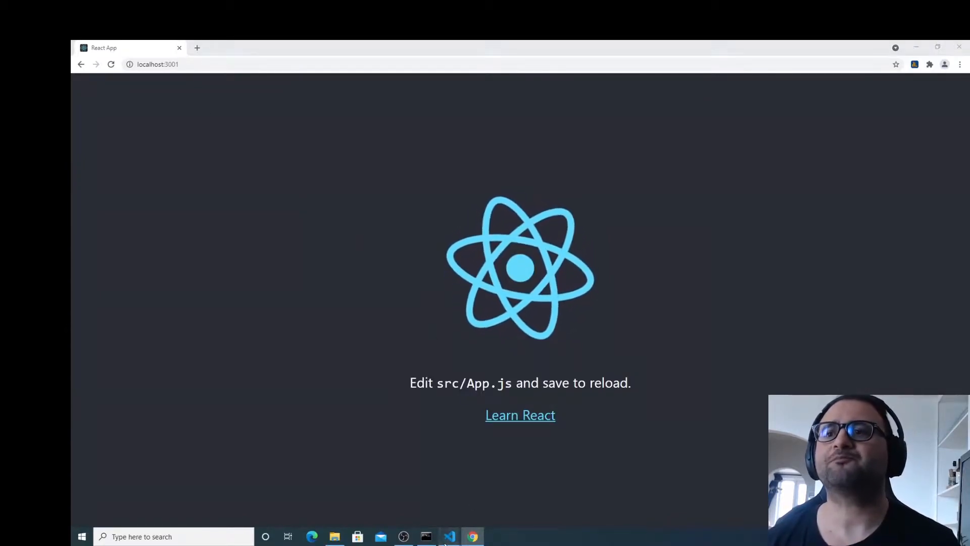
Step: Switch to VS Code and open src/App.js in the react-timeline project
click(449, 536)
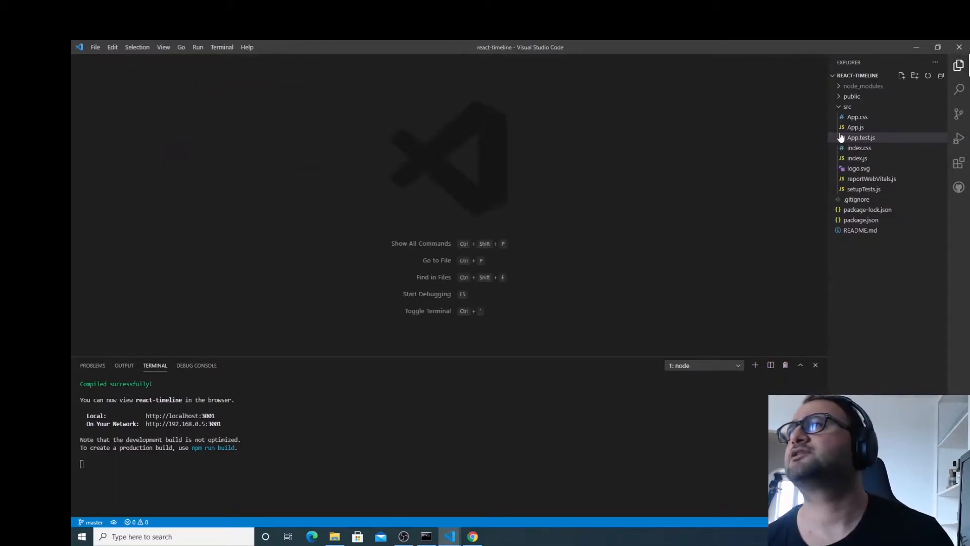
click(472, 537)
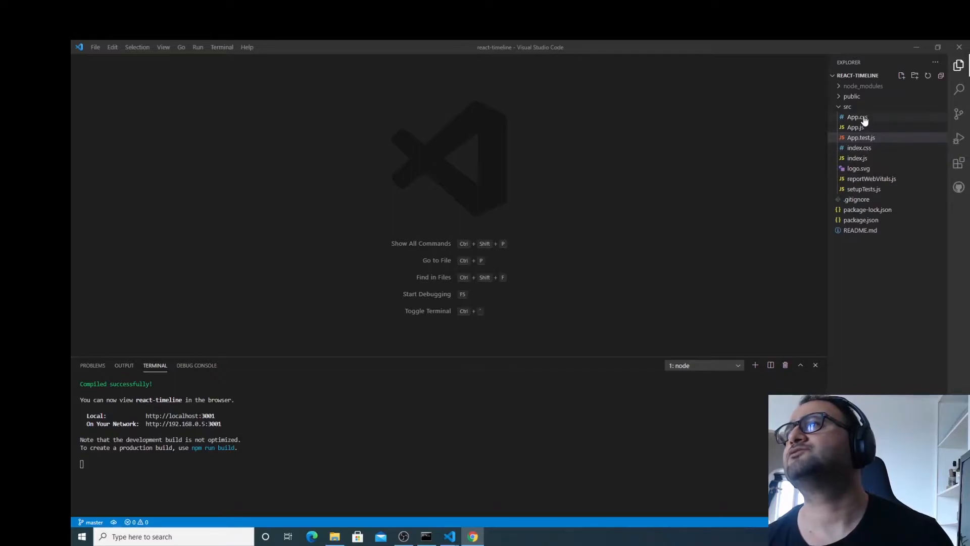
click(855, 127)
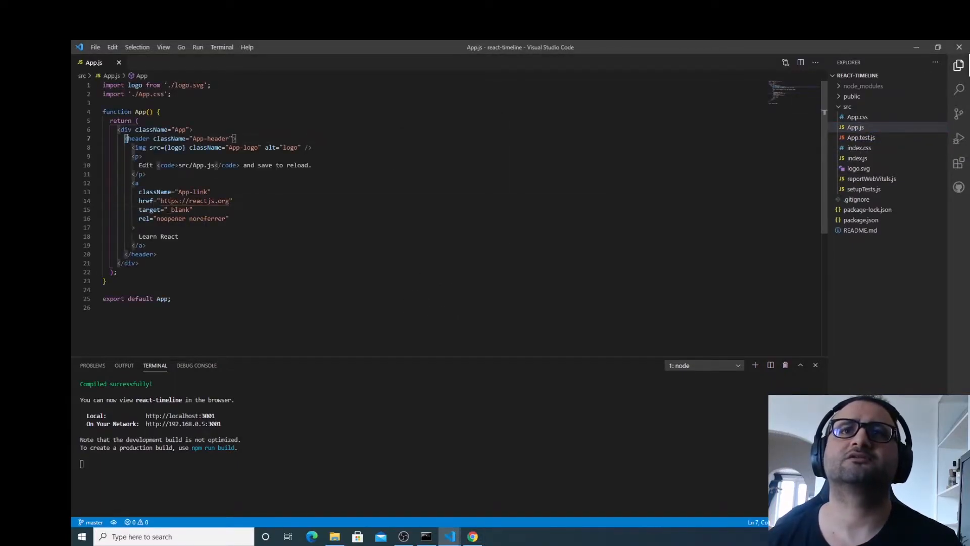
Step: Replace App.js's header block with the placeholder text 'Test for now....'
drag(126, 138, 156, 254)
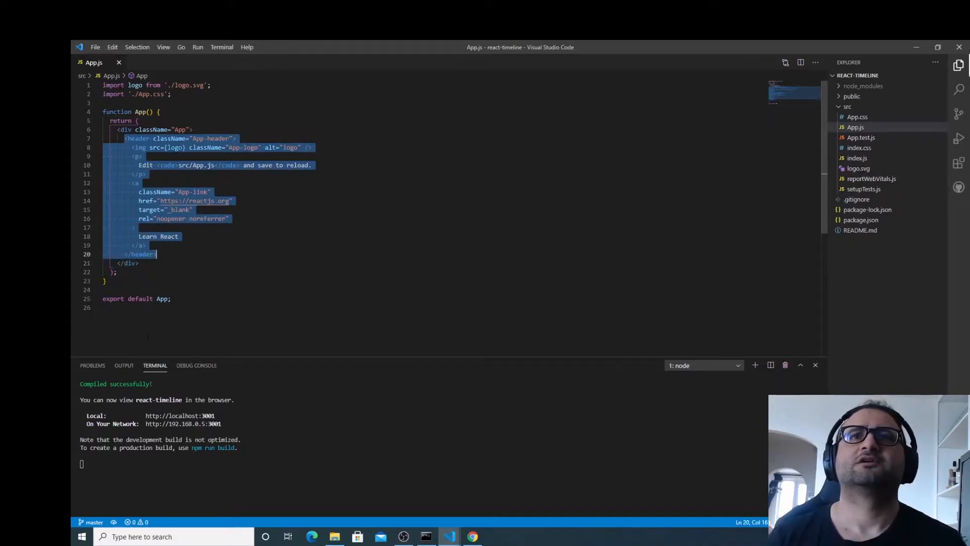
text(Te)
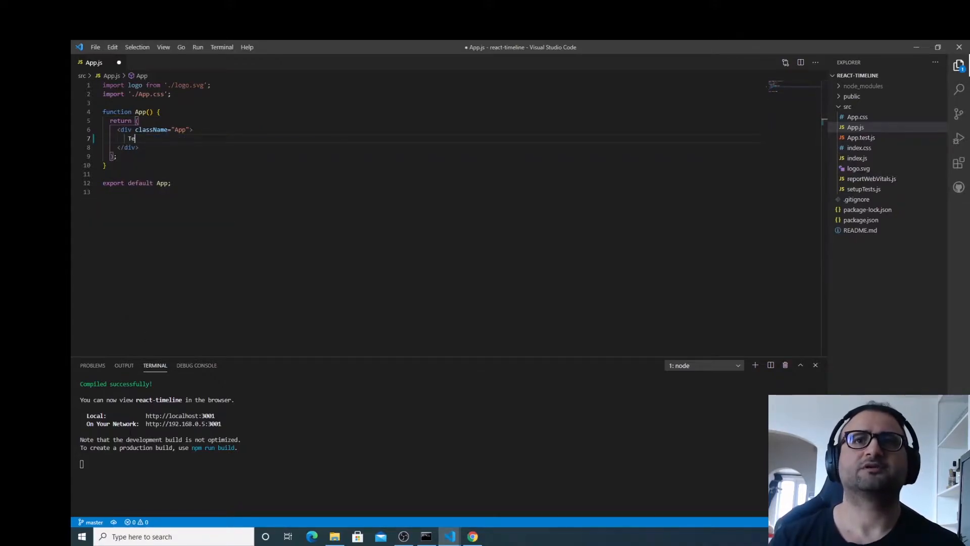
text(st for now....)
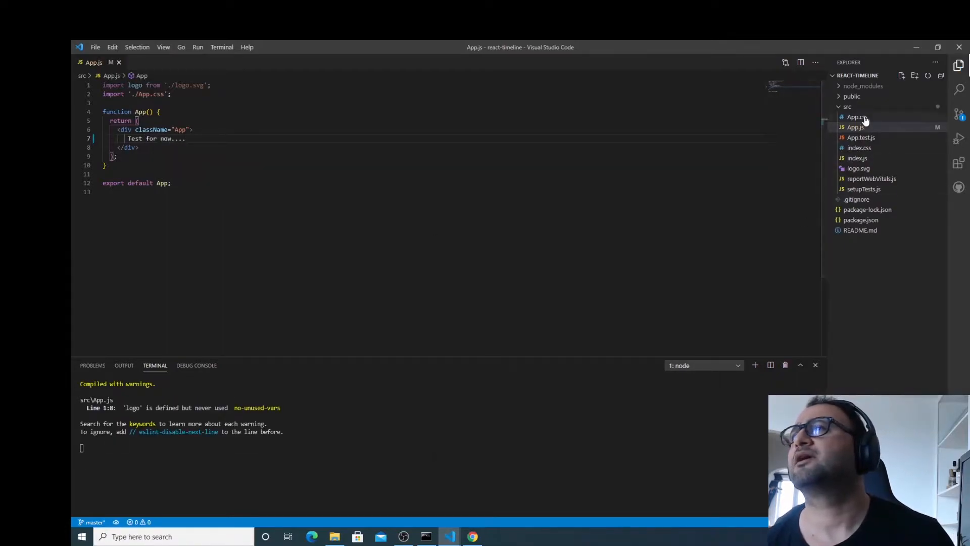
click(857, 116)
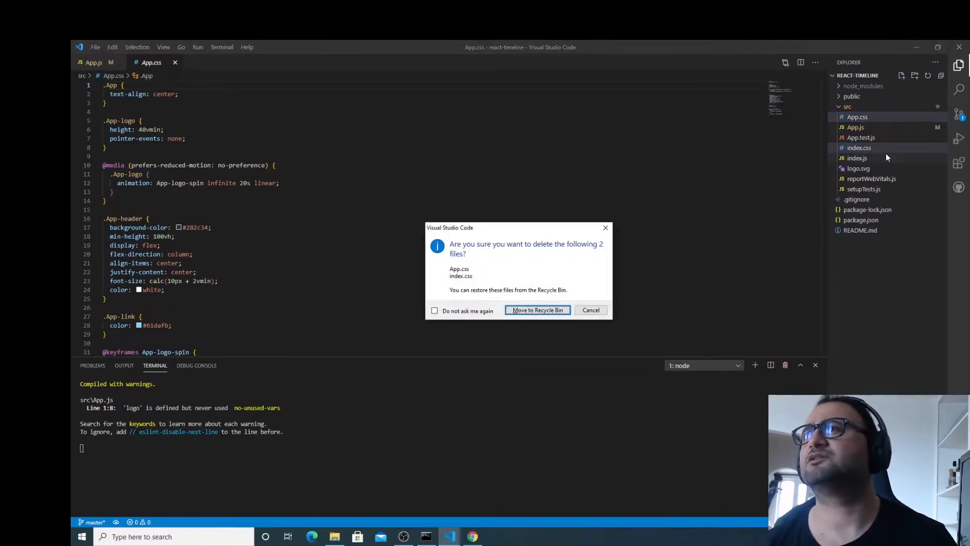
Step: Delete App.css, index.css, App.test.js, logo.svg, reportWebVitals.js and setupTests.js, then clean up index.js
click(536, 309)
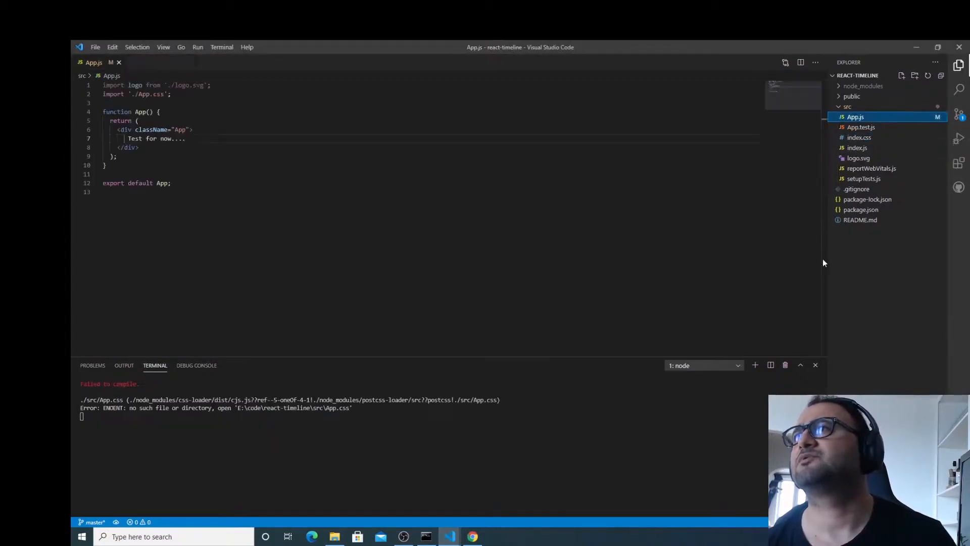
click(860, 126)
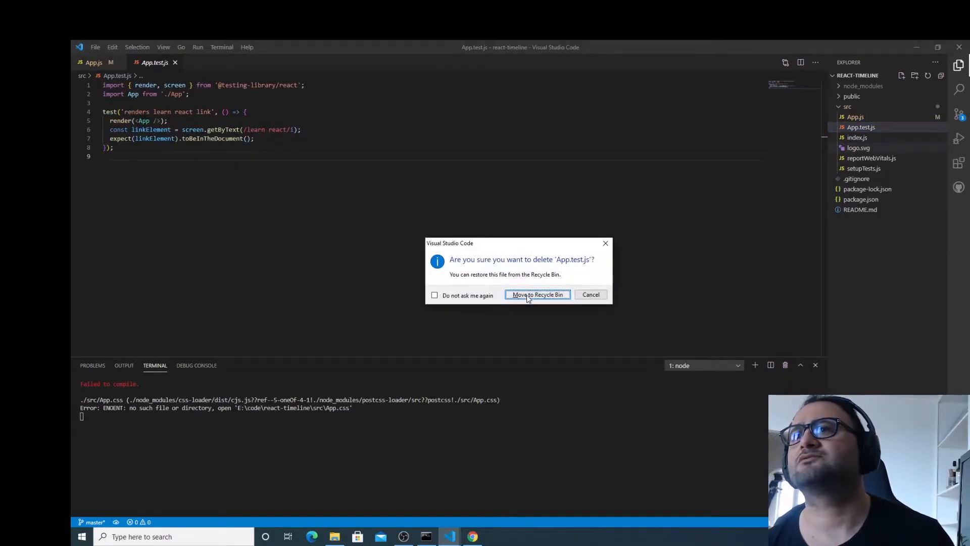
click(537, 294)
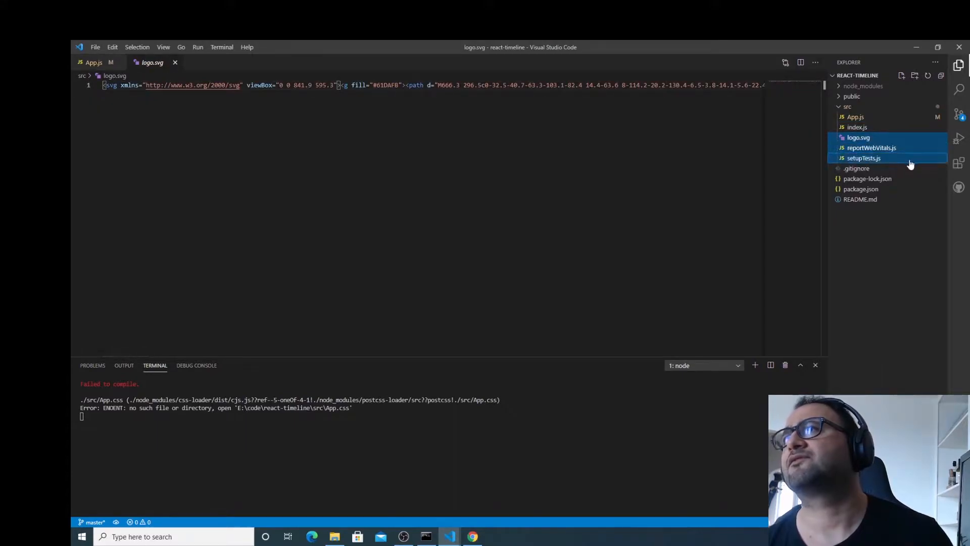
key(Delete)
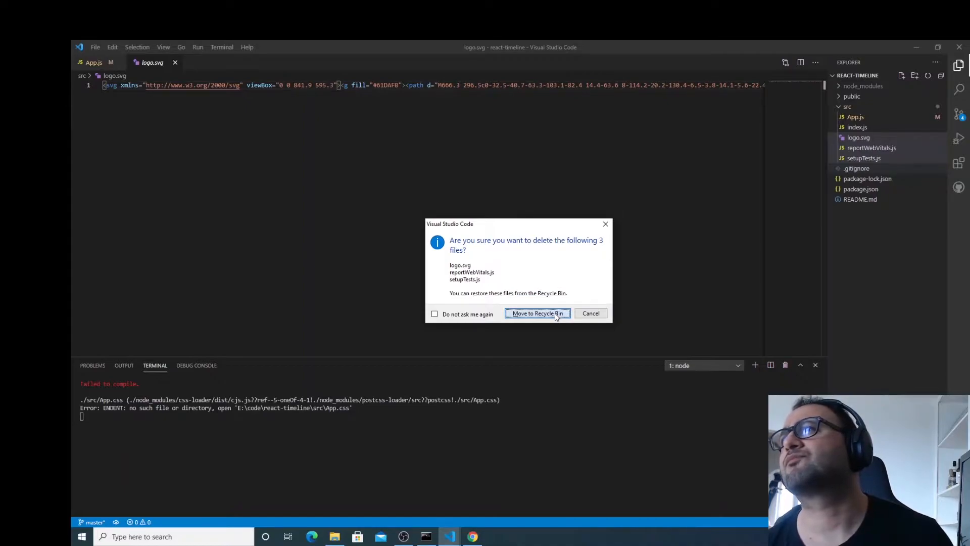
click(537, 314)
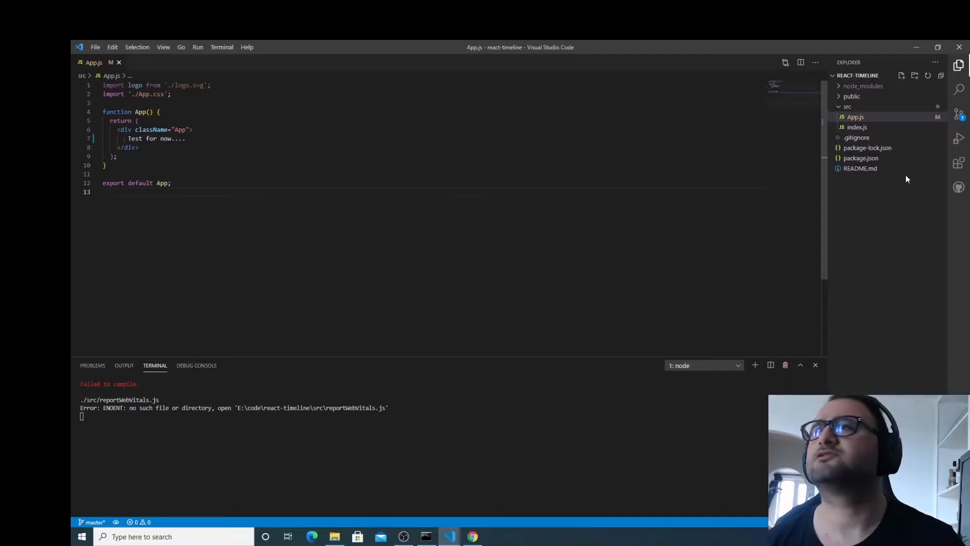
click(857, 126)
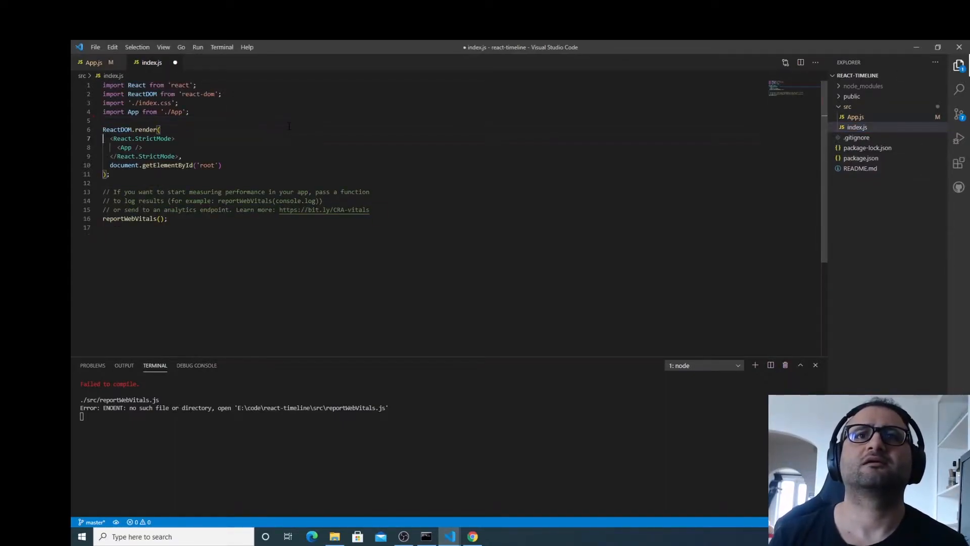
key(ctrl+shift+k)
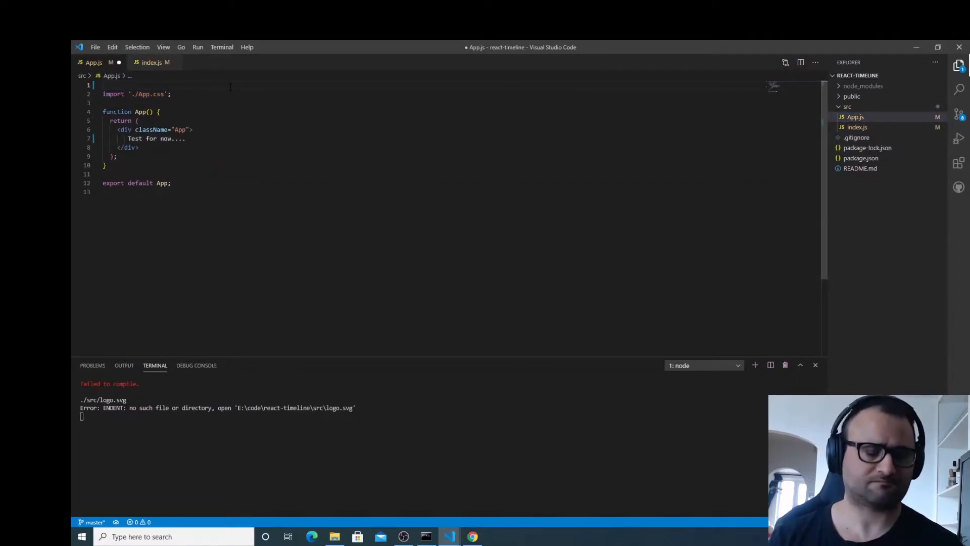
Step: Remove the logo and App.css imports from App.js and save it
key(ctrl+s)
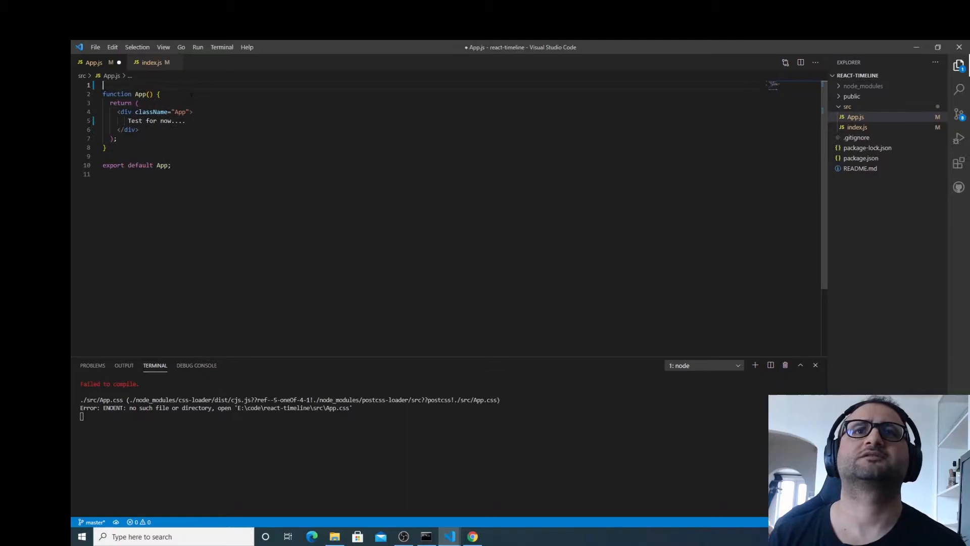
key(ctrl+s)
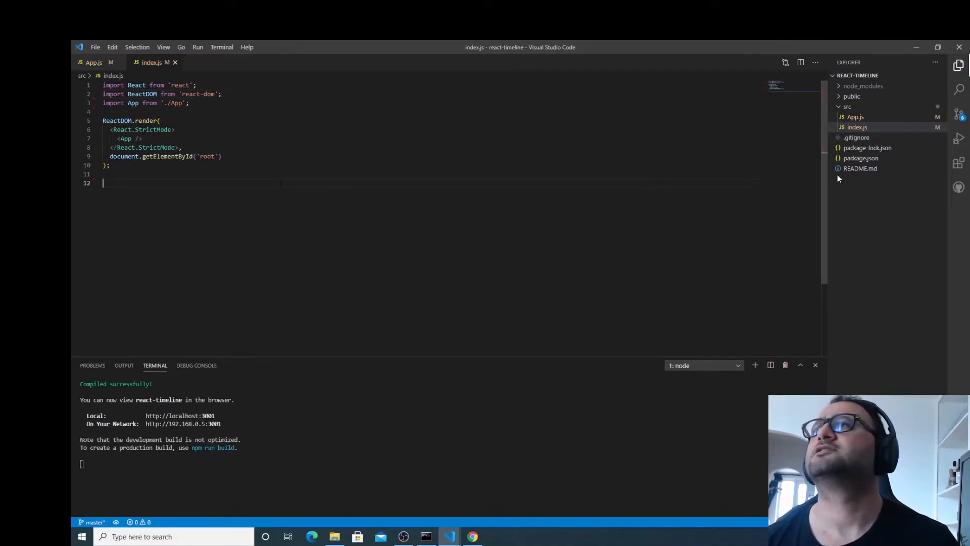
click(91, 61)
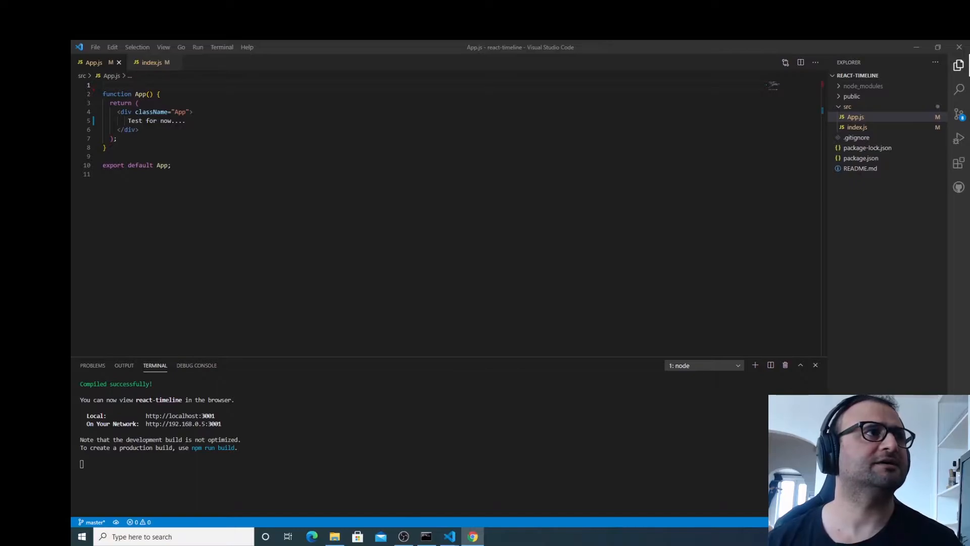
click(471, 536)
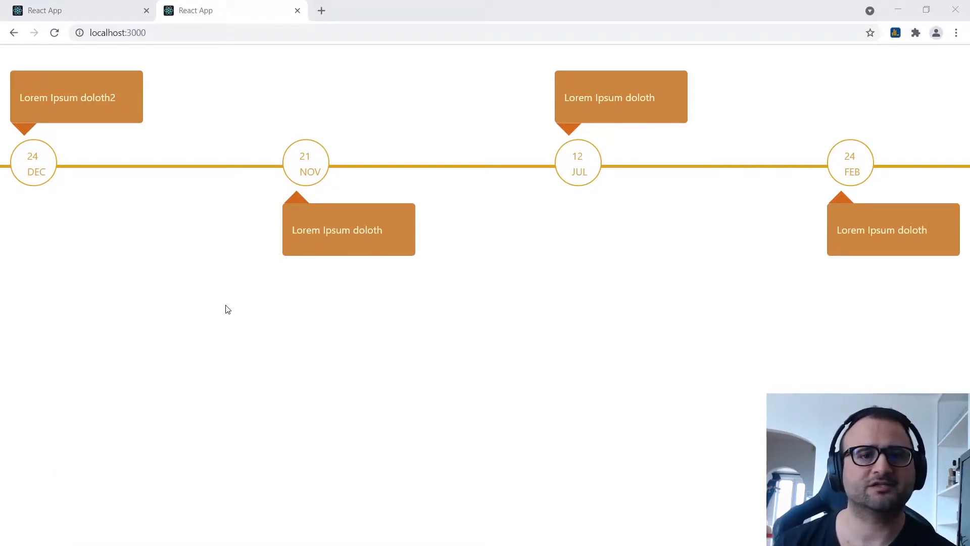
mouse_move(6, 61)
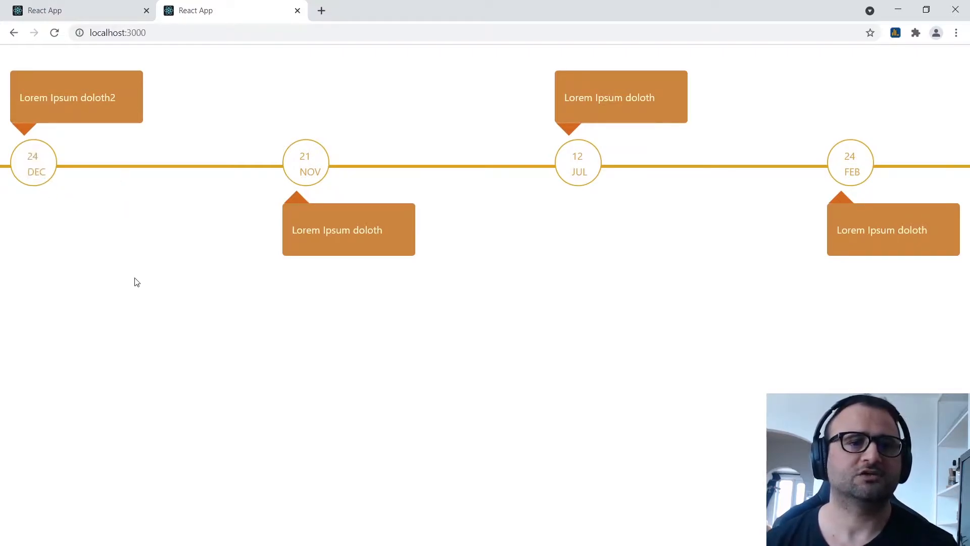
mouse_move(139, 294)
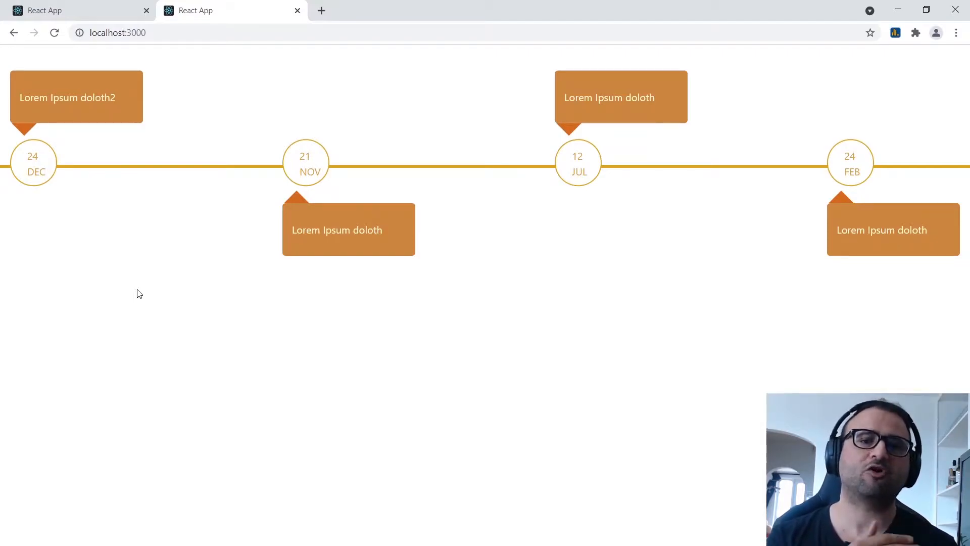
mouse_move(155, 207)
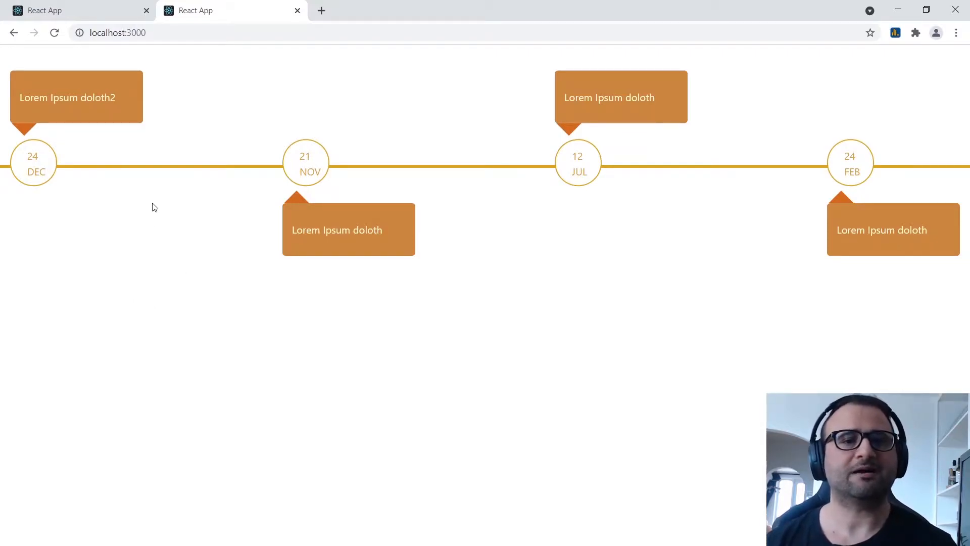
mouse_move(153, 171)
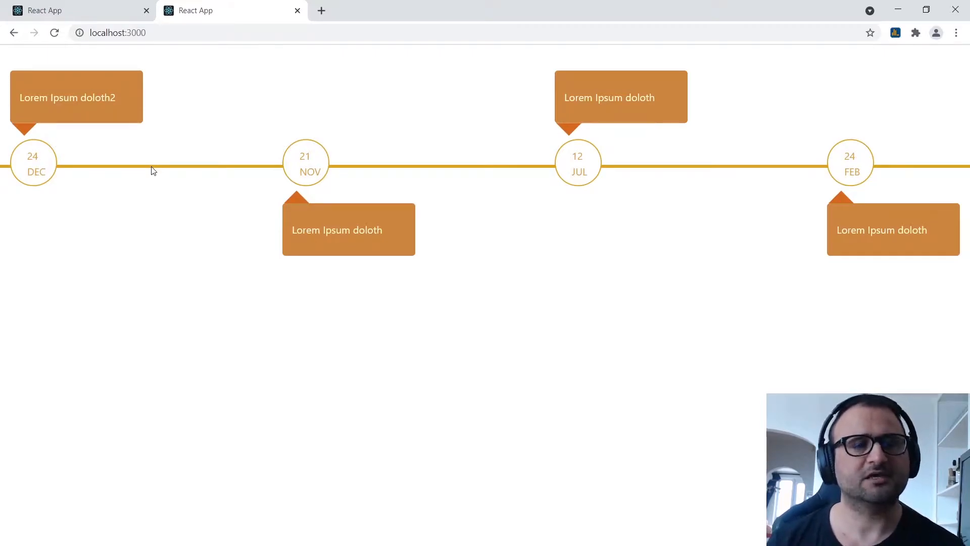
mouse_move(183, 260)
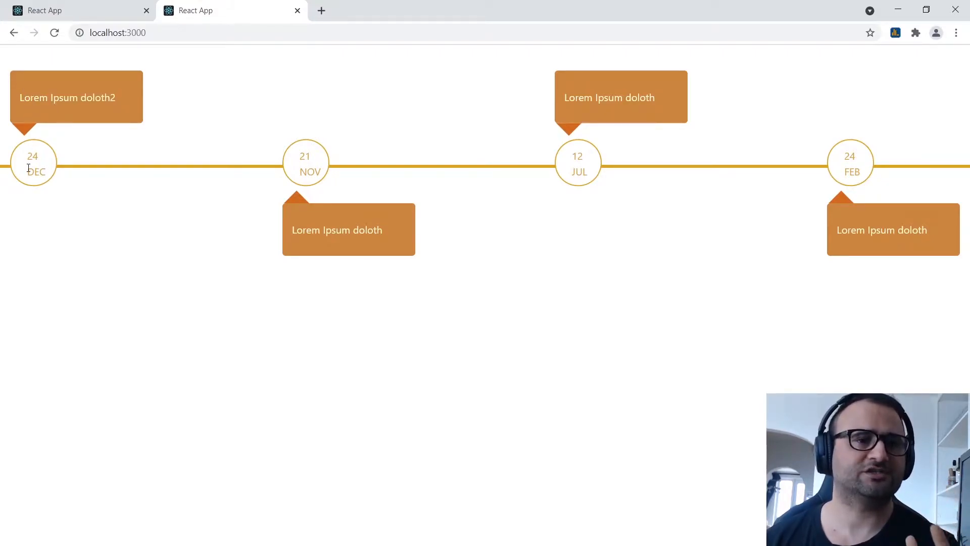
mouse_move(46, 243)
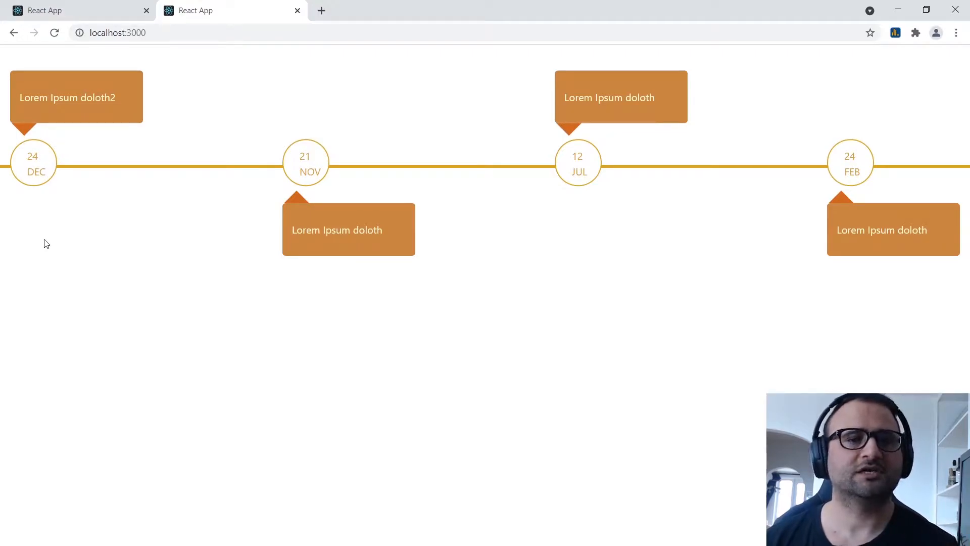
mouse_move(257, 189)
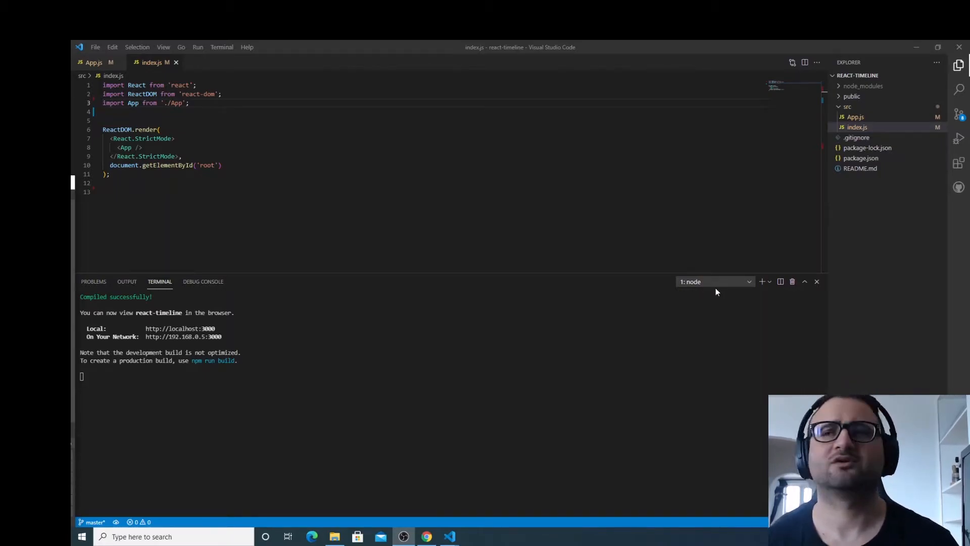
mouse_move(752, 291)
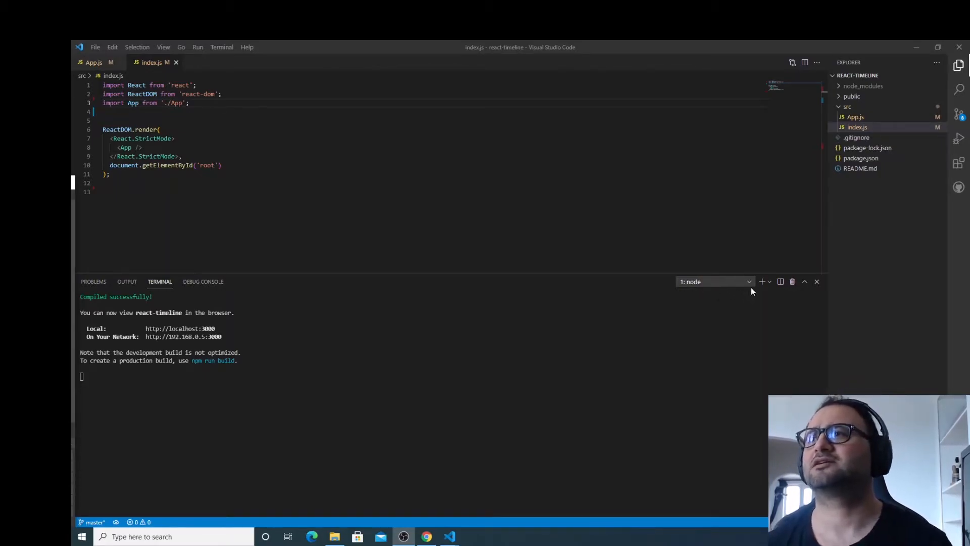
Step: Run 'npm i styled-components' in a new terminal and confirm it in package.json
click(749, 281)
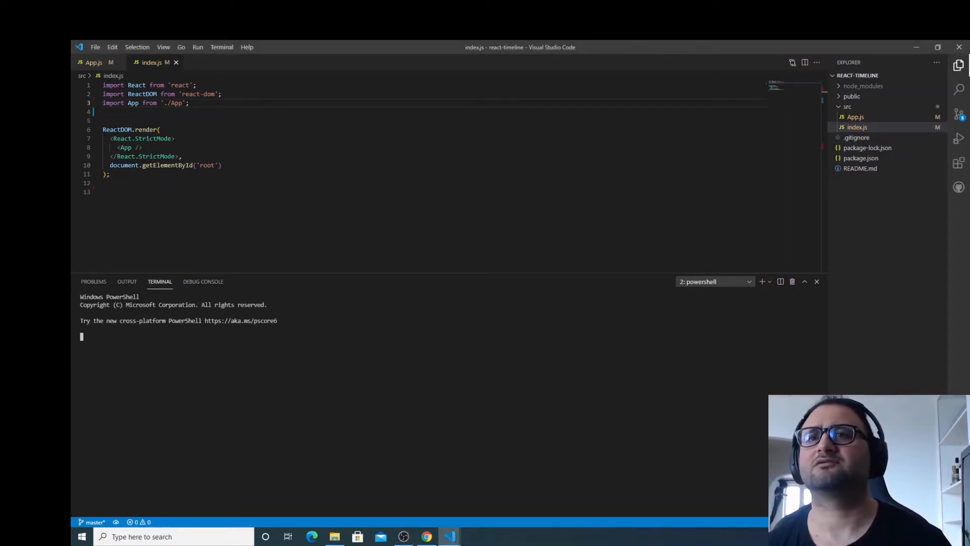
text(npm)
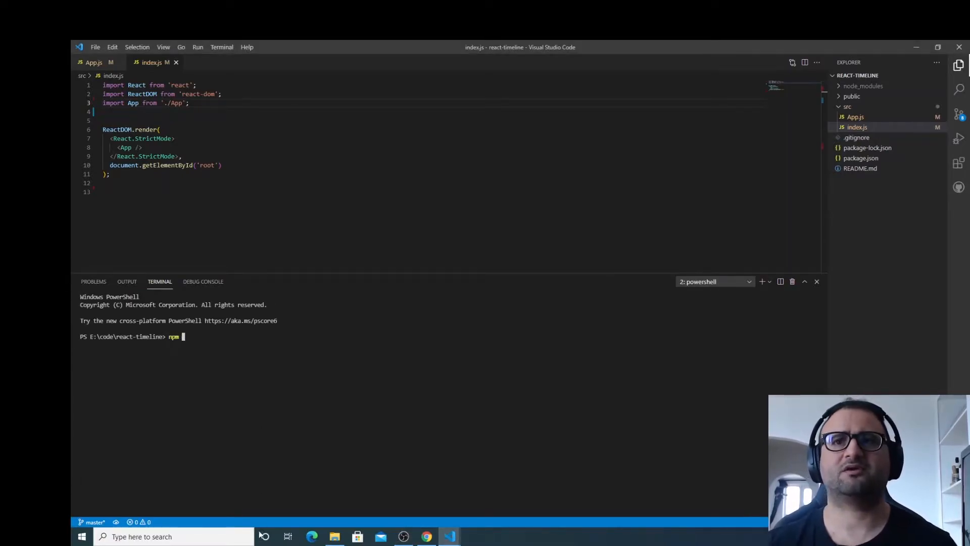
text(i styled)
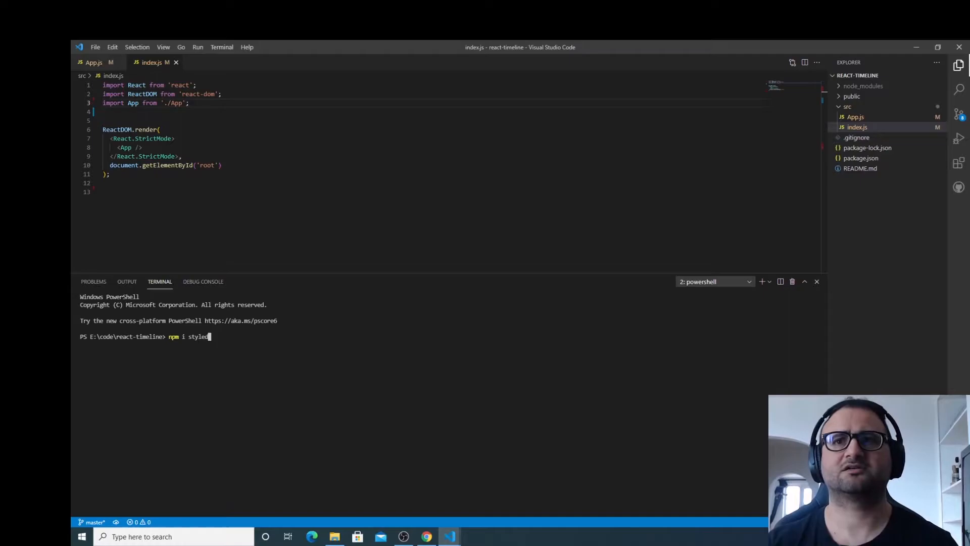
text(-components)
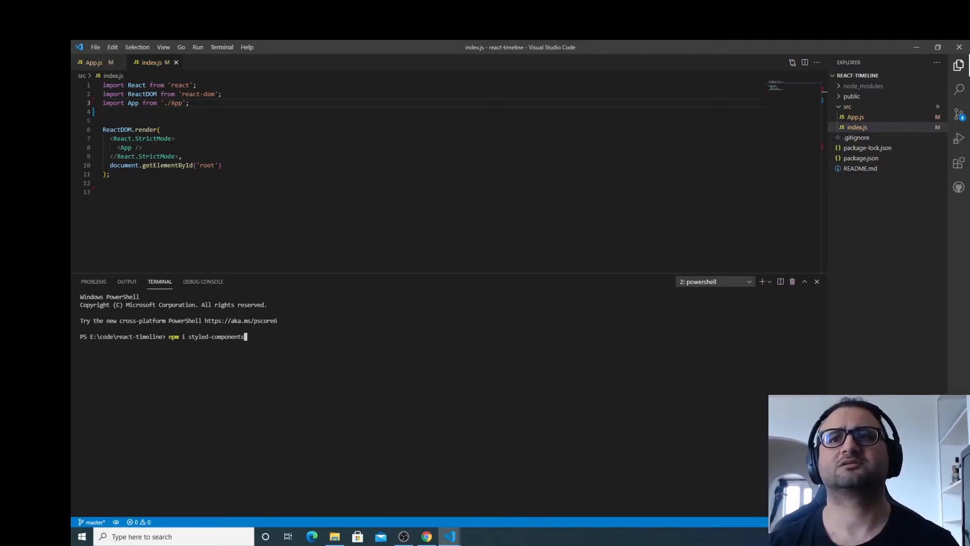
key(Enter)
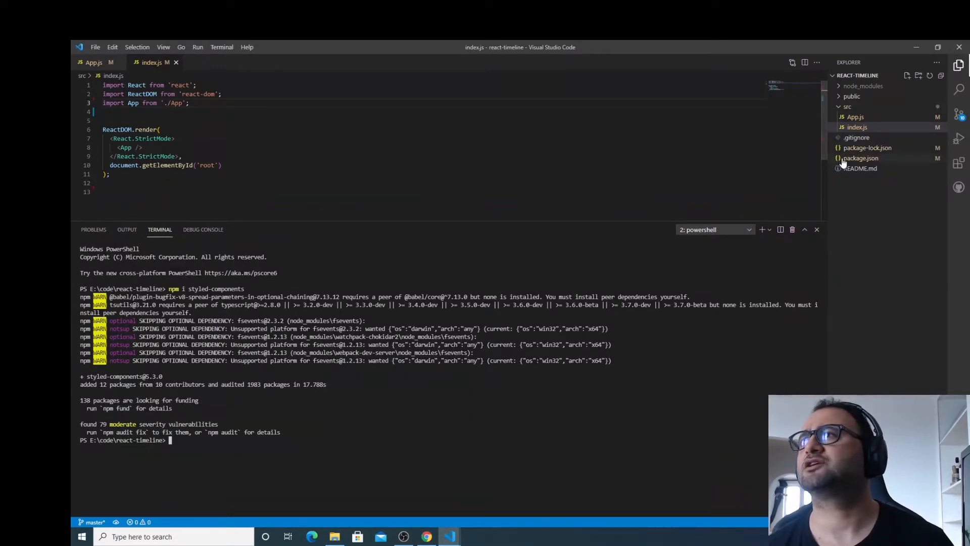
click(860, 157)
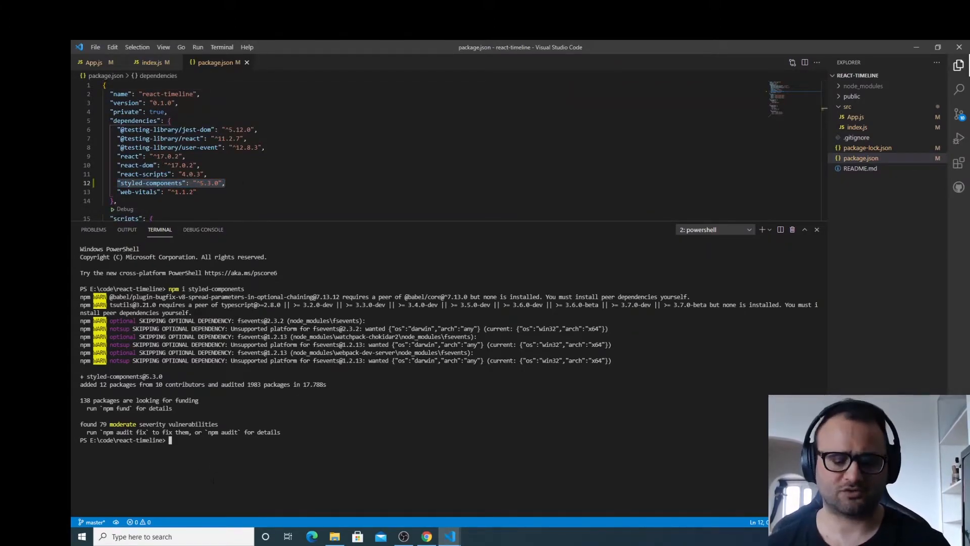
Step: Initialize Storybook in the project with npx sb init
text(npx)
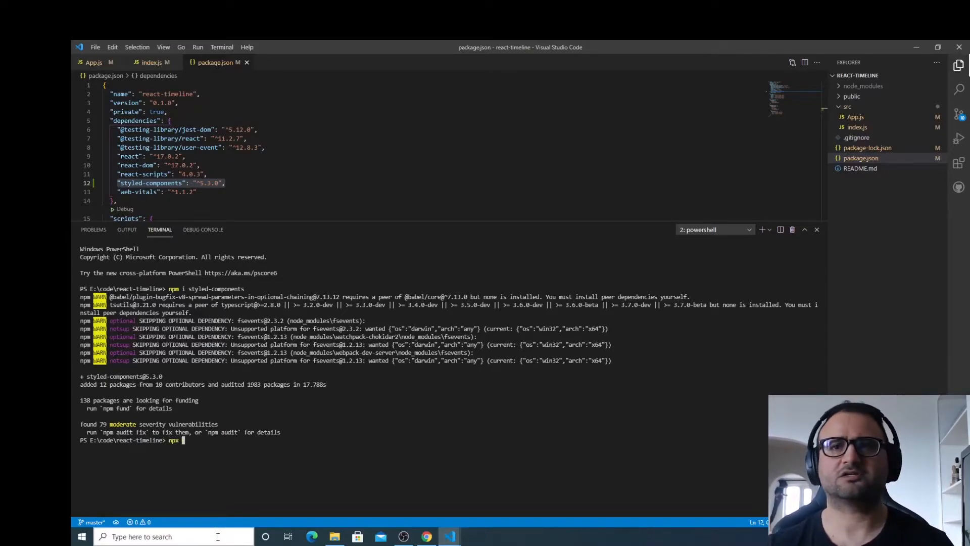
text(sb)
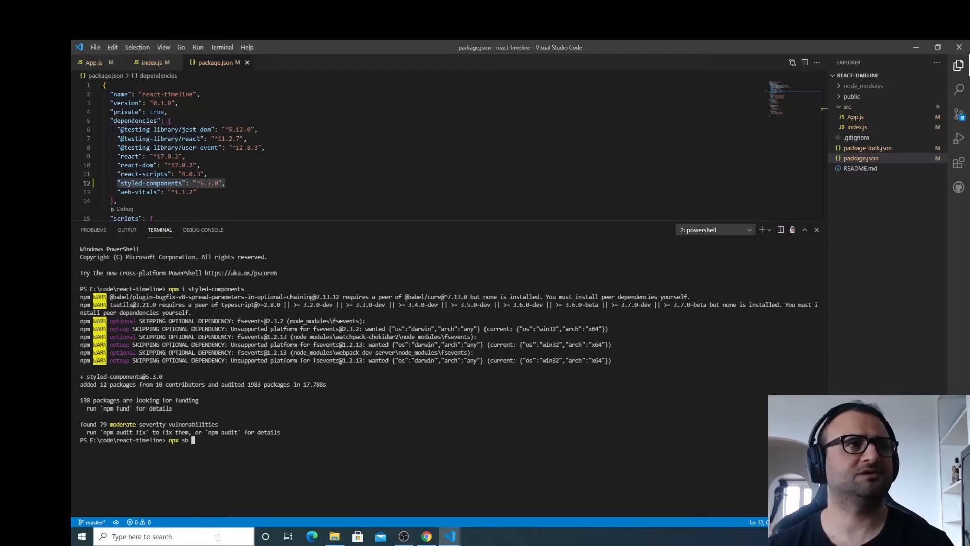
text(init)
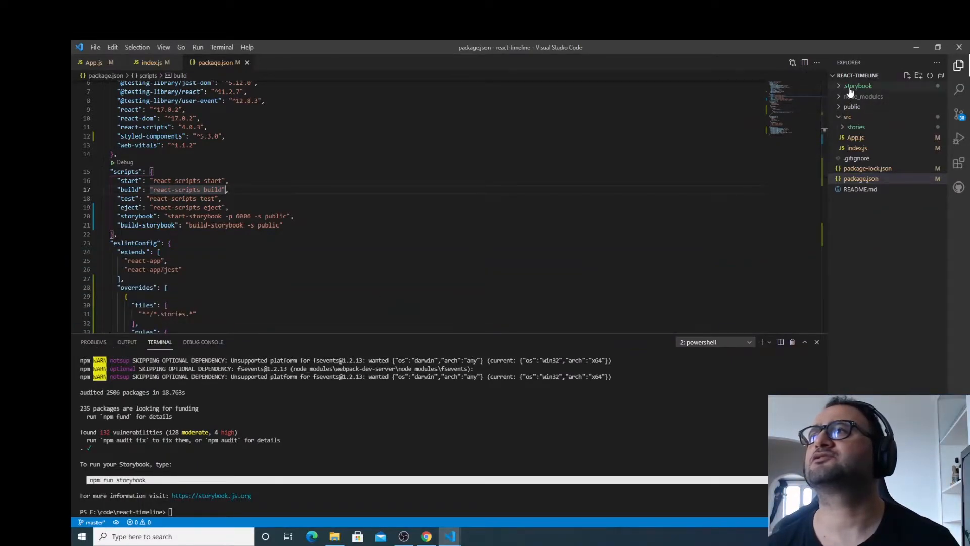
Step: Review .storybook main.js and preview.js, package.json scripts, and the src/stories folder
click(858, 86)
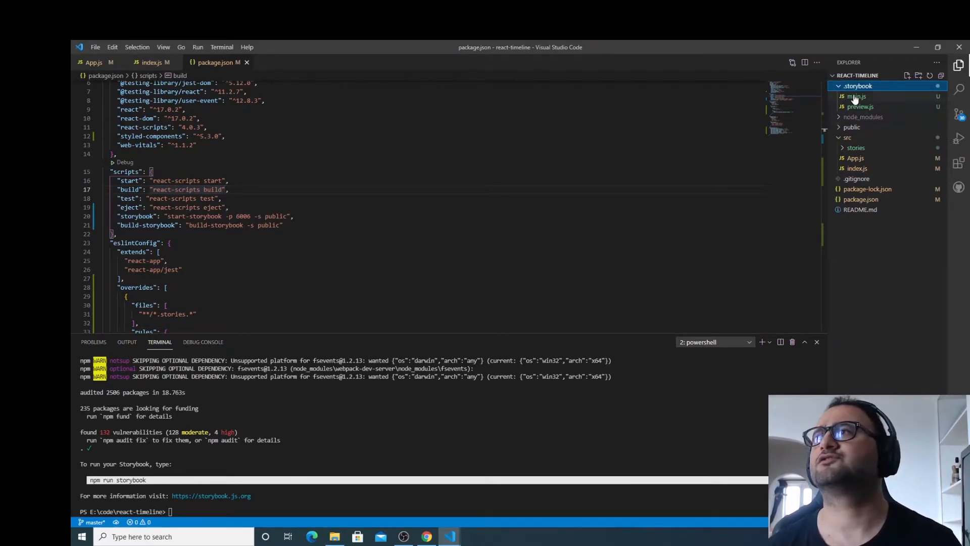
click(855, 96)
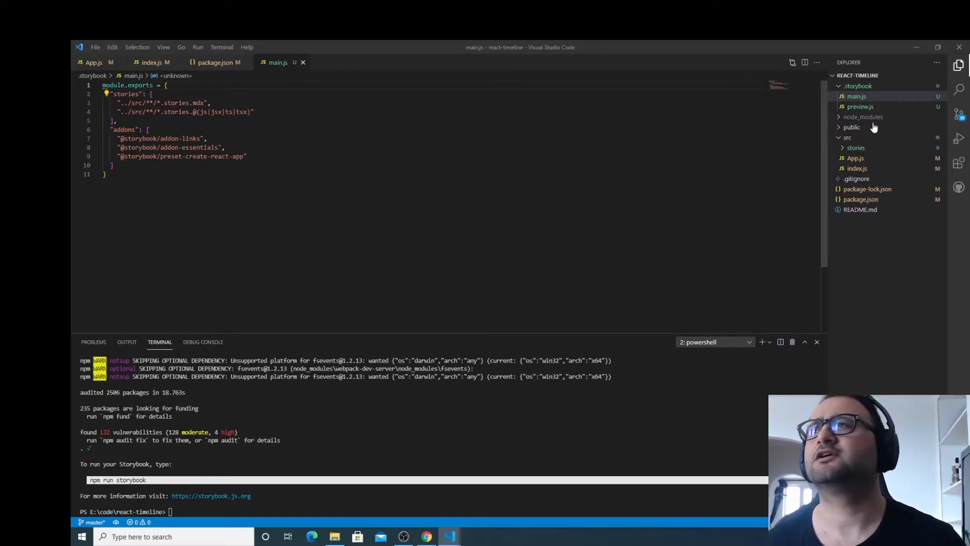
click(859, 106)
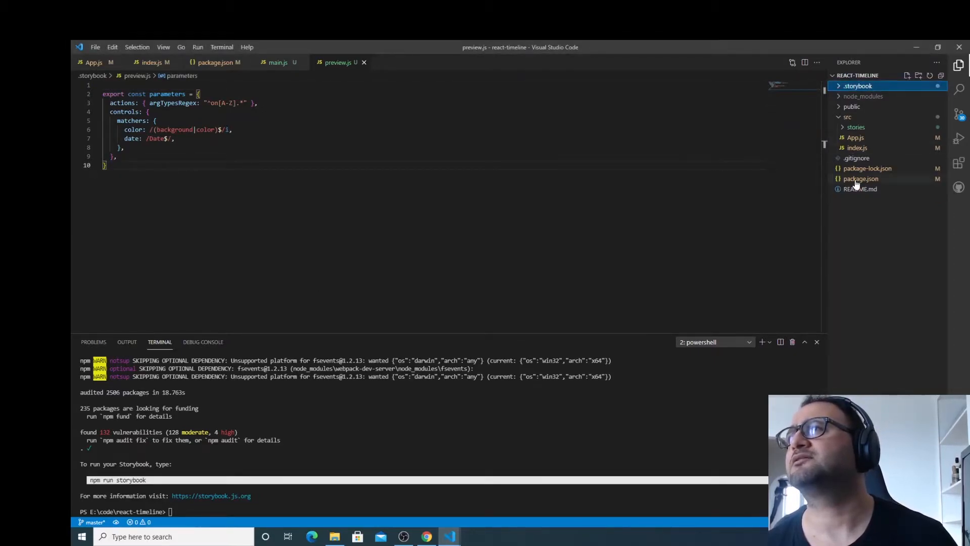
click(860, 179)
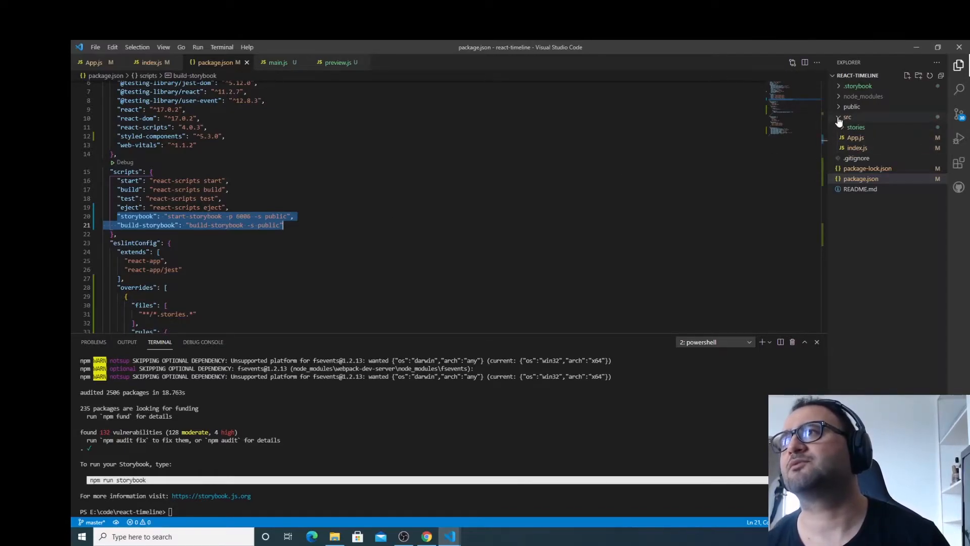
click(847, 116)
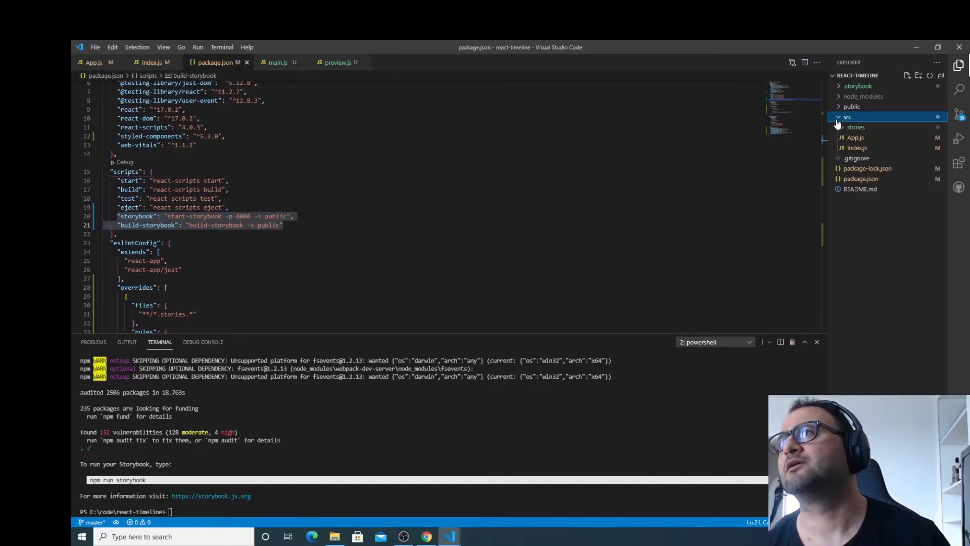
click(857, 126)
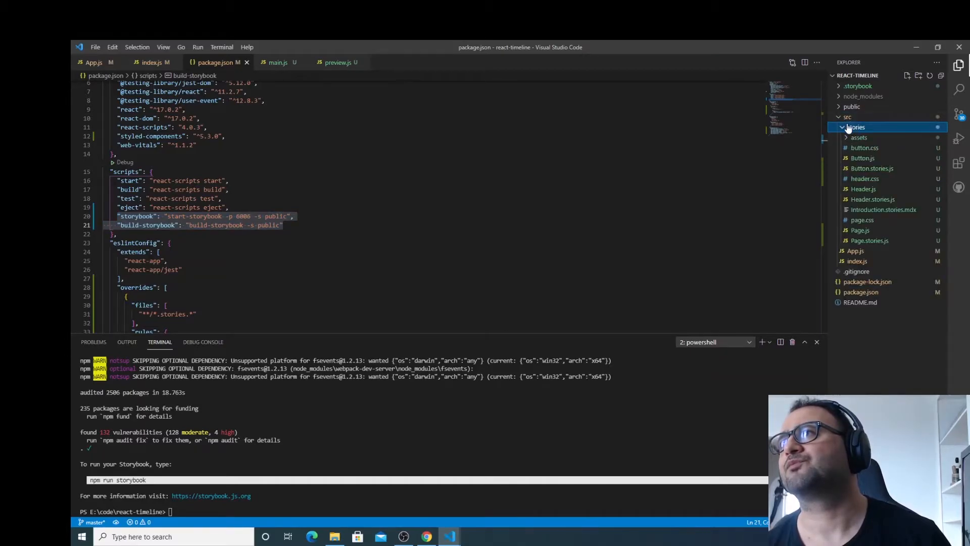
Step: Create a new 'components' folder inside src
right_click(847, 116)
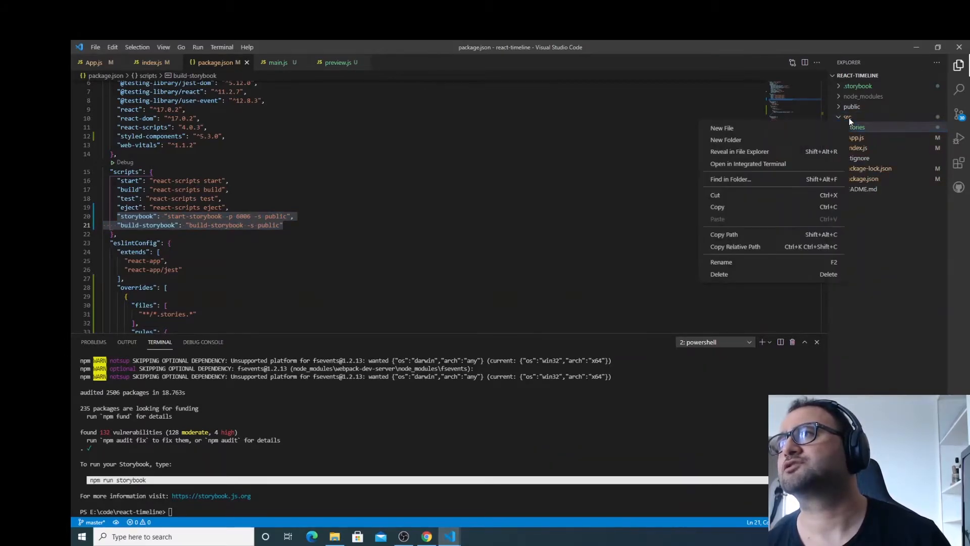
click(721, 128)
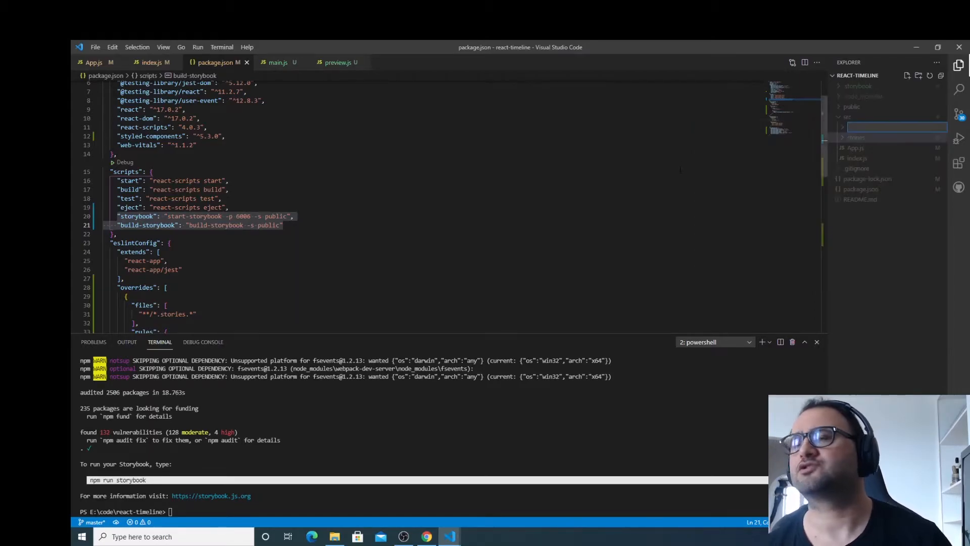
text(components)
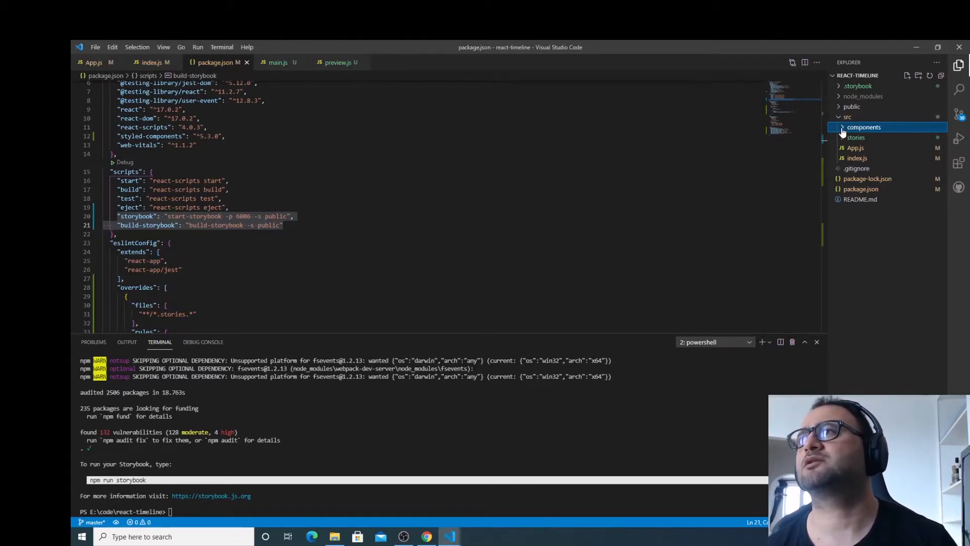
Step: Add a new Line.jsx file to the components folder
right_click(864, 126)
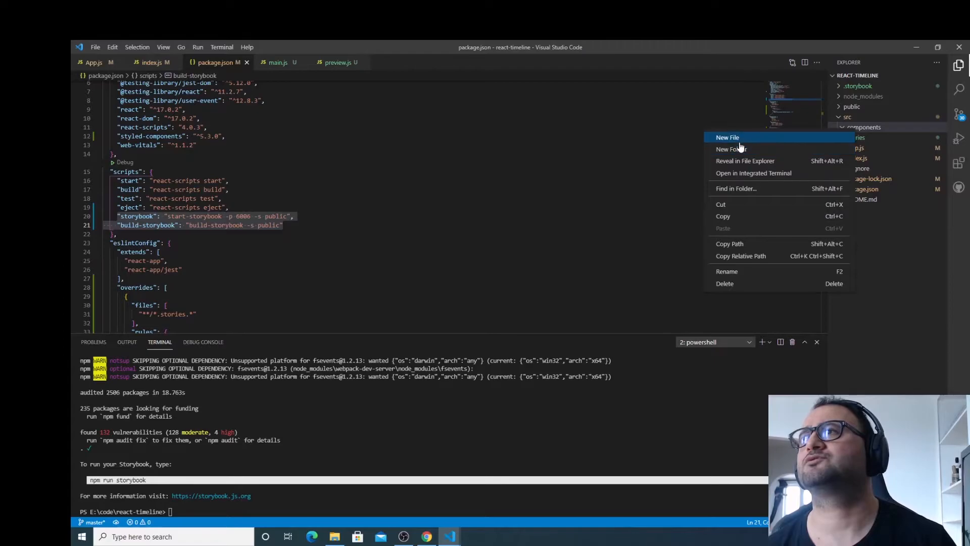
click(728, 137)
text(Line.jsx)
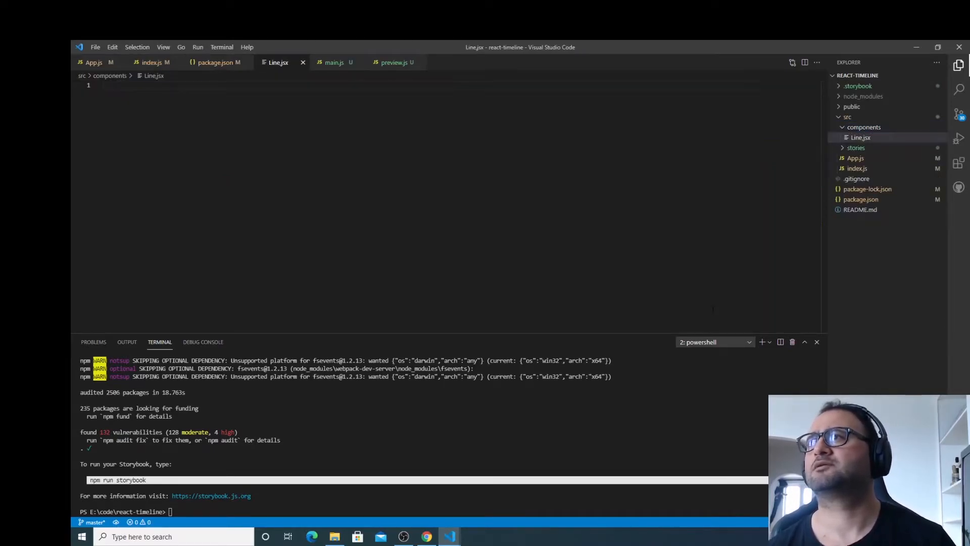
right_click(860, 137)
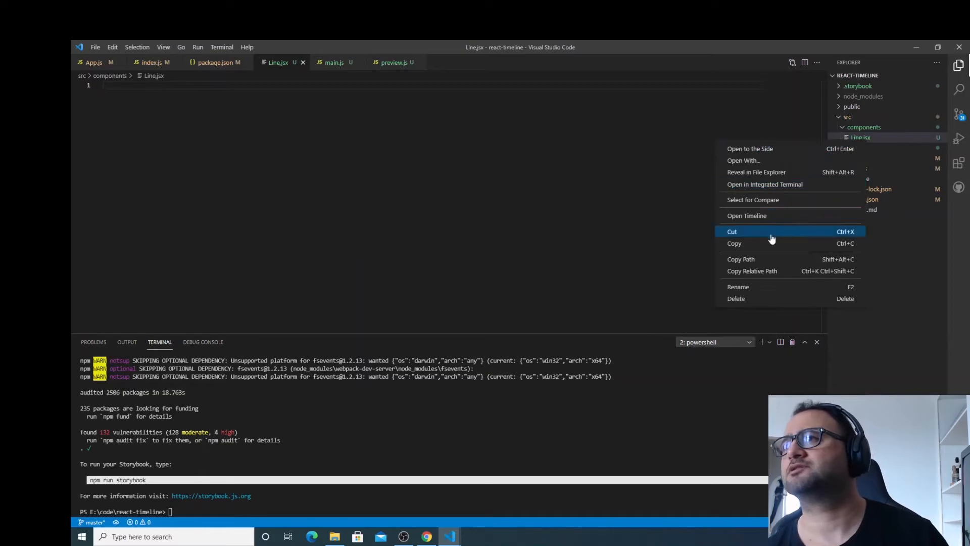
click(737, 286)
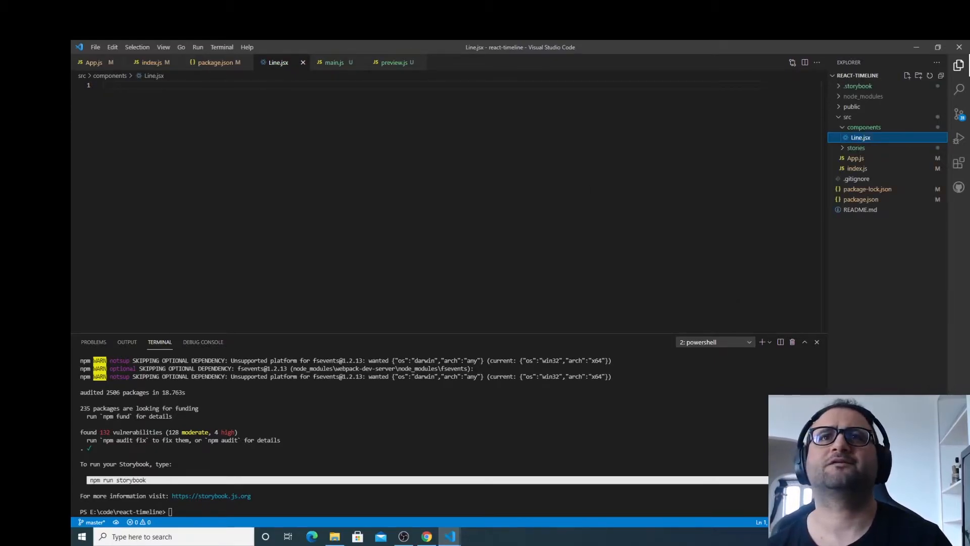
Step: Expand the rfc snippet into a Line component and check the ES7 React snippets extension
text(rfc)
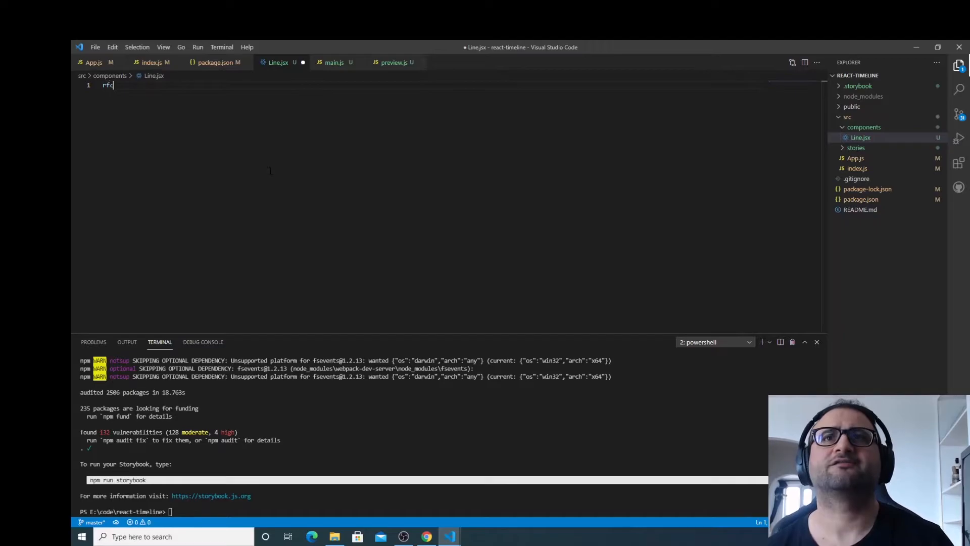
key(Tab)
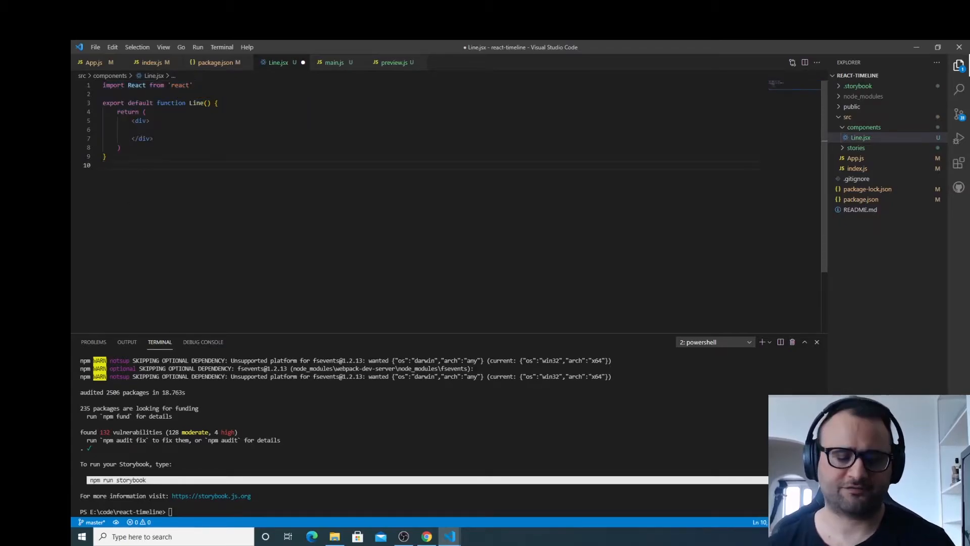
key(enter)
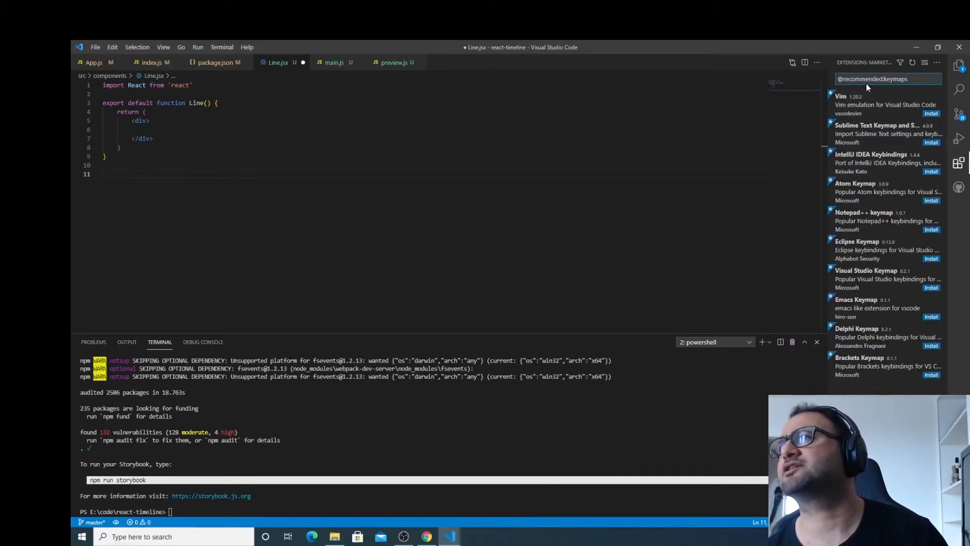
text(ES)
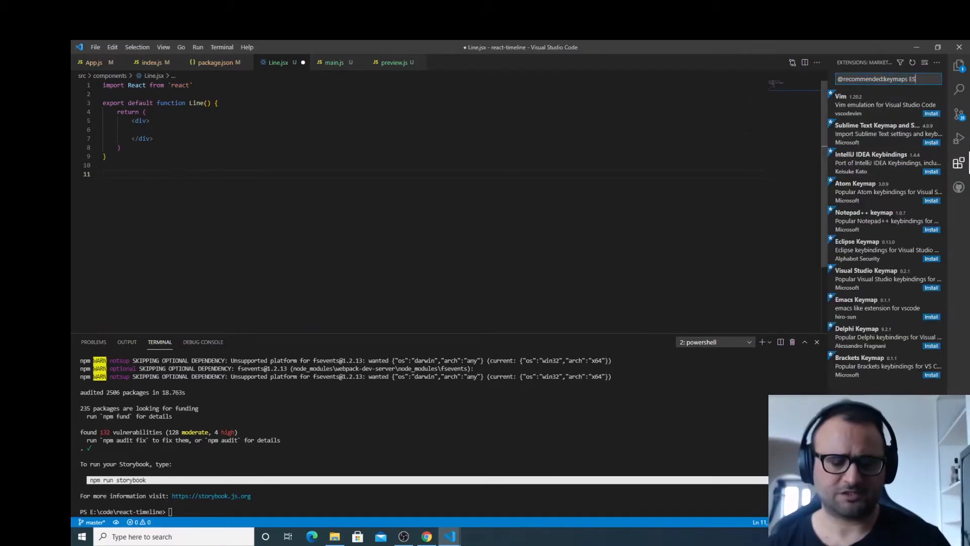
text(7)
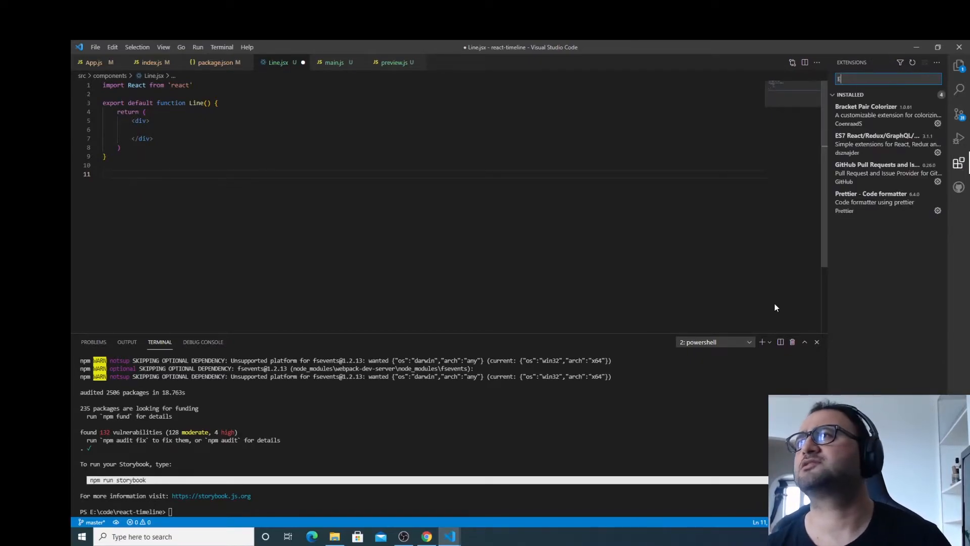
text(S7)
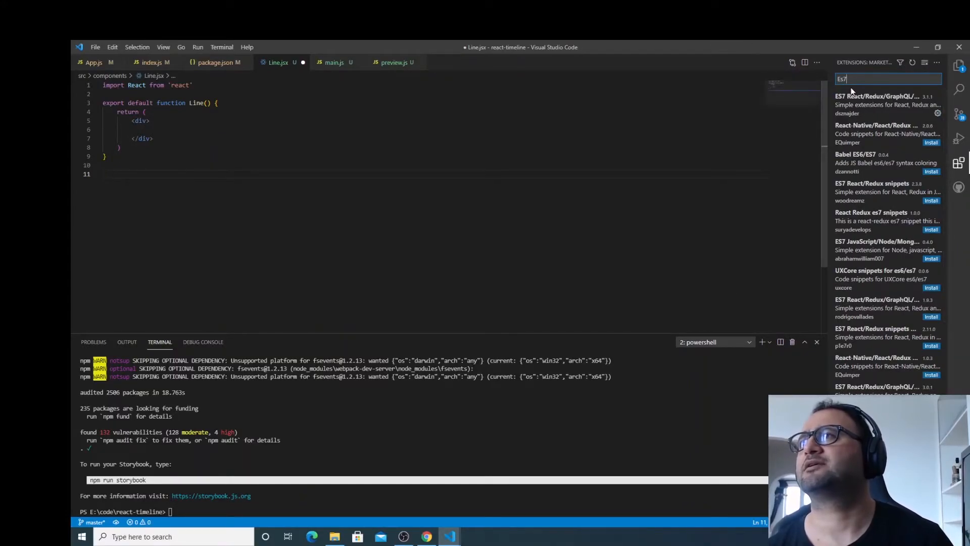
click(884, 105)
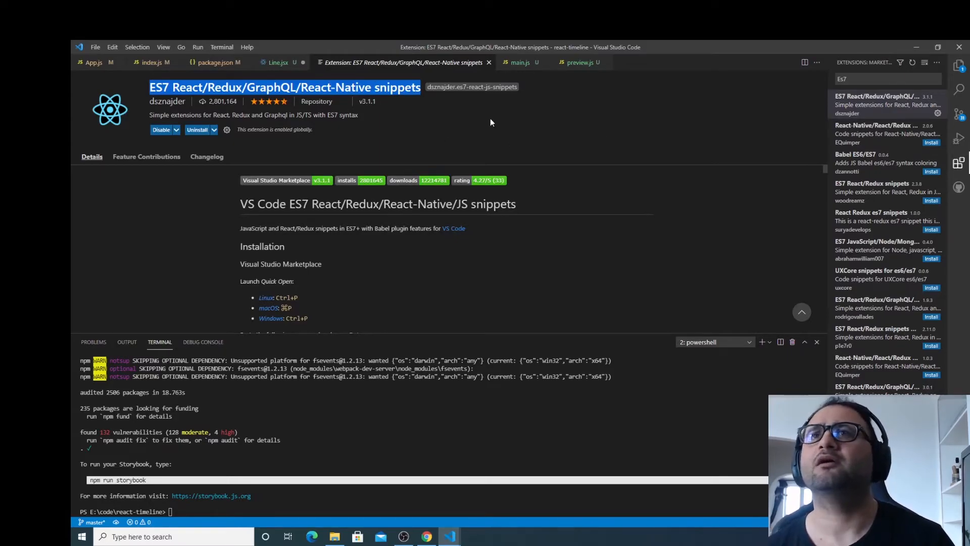
click(278, 62)
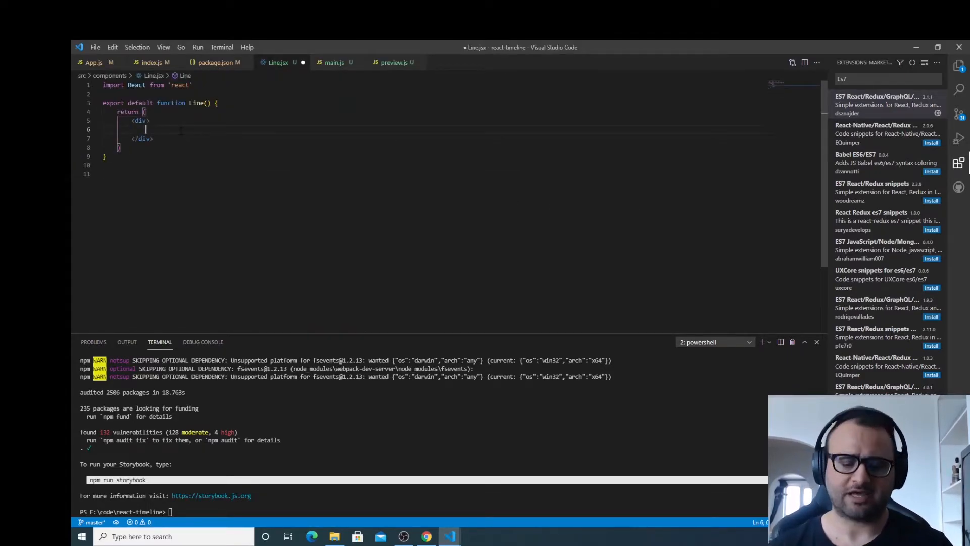
Step: Put 'Line Component' placeholder text inside Line.jsx's div, then return to App.js
text(Line Coim)
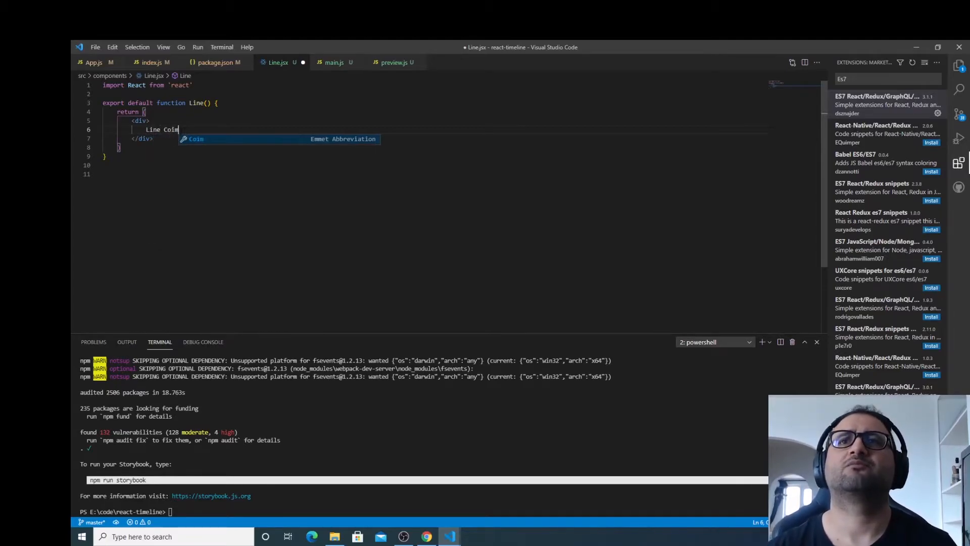
text(ponent)
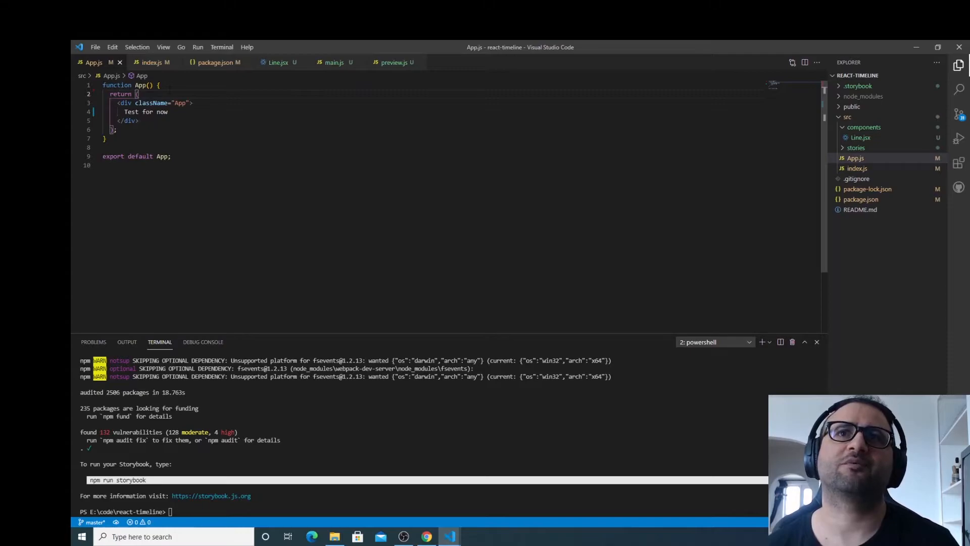
double_click(146, 111)
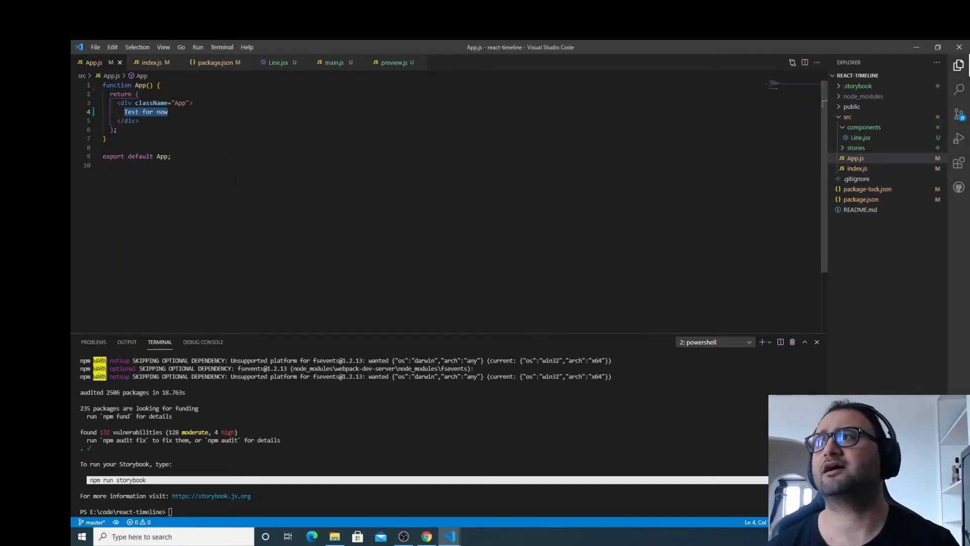
right_click(863, 127)
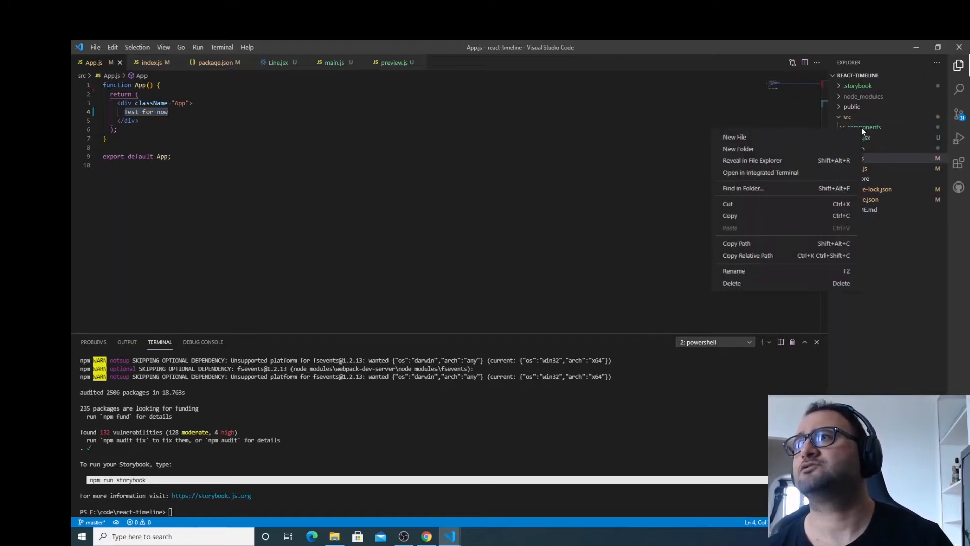
Step: Create Line.stories.jsx in src/components with a Line template and a FirstStory with empty args
click(734, 137)
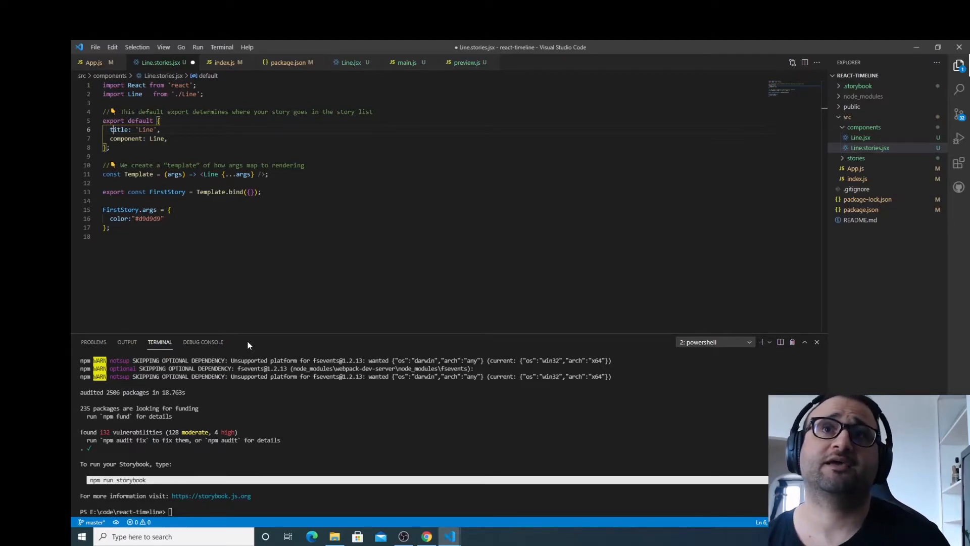
double_click(146, 130)
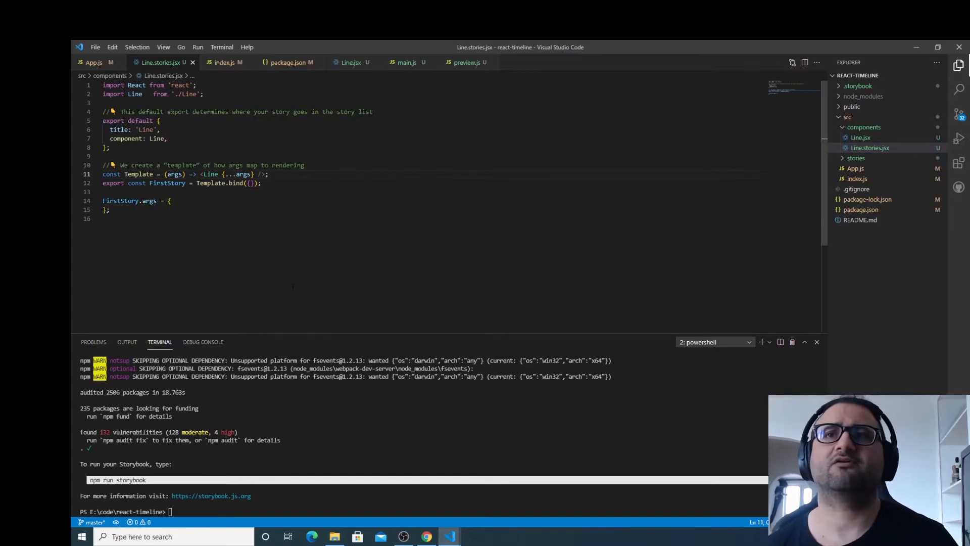
Step: Run 'npm run storybook' in the terminal to start Storybook at localhost:6006
text(npm)
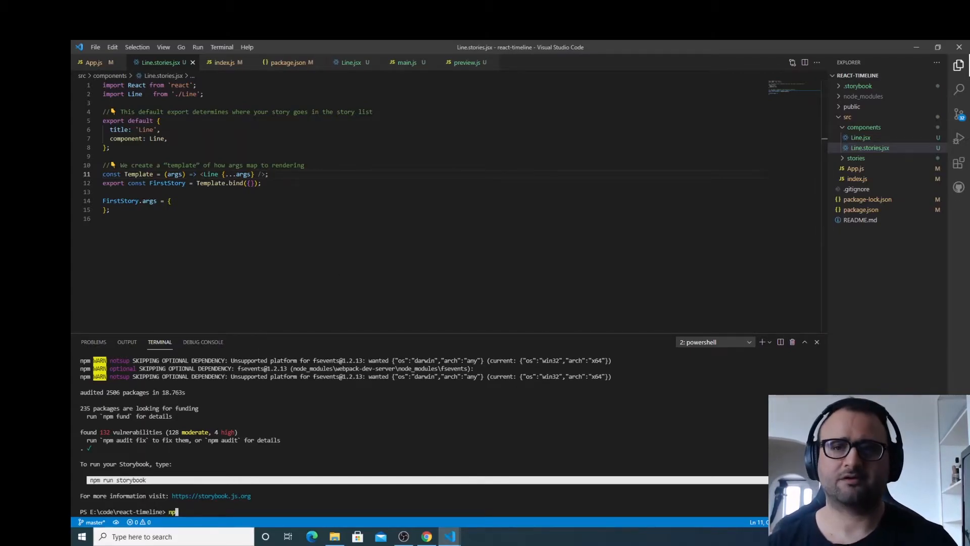
text(run stor)
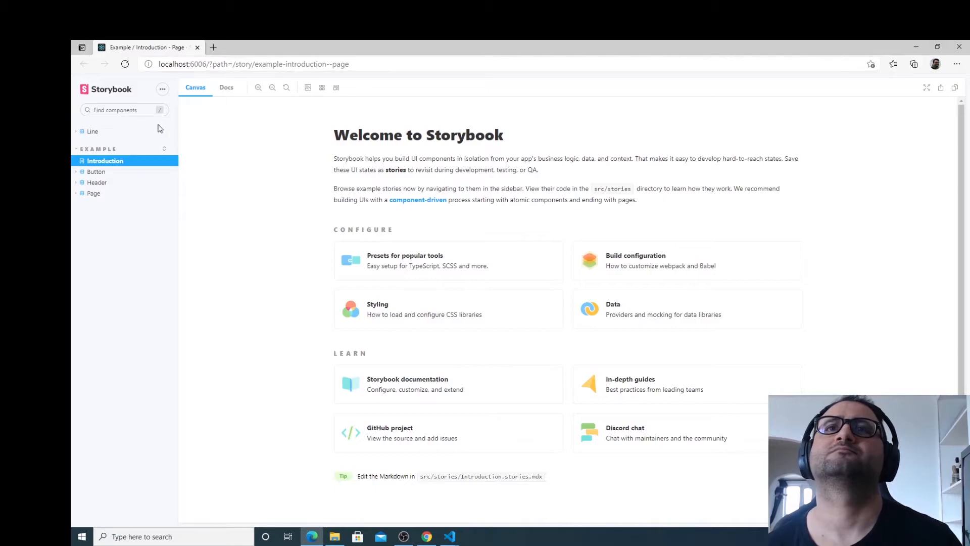
mouse_move(122, 135)
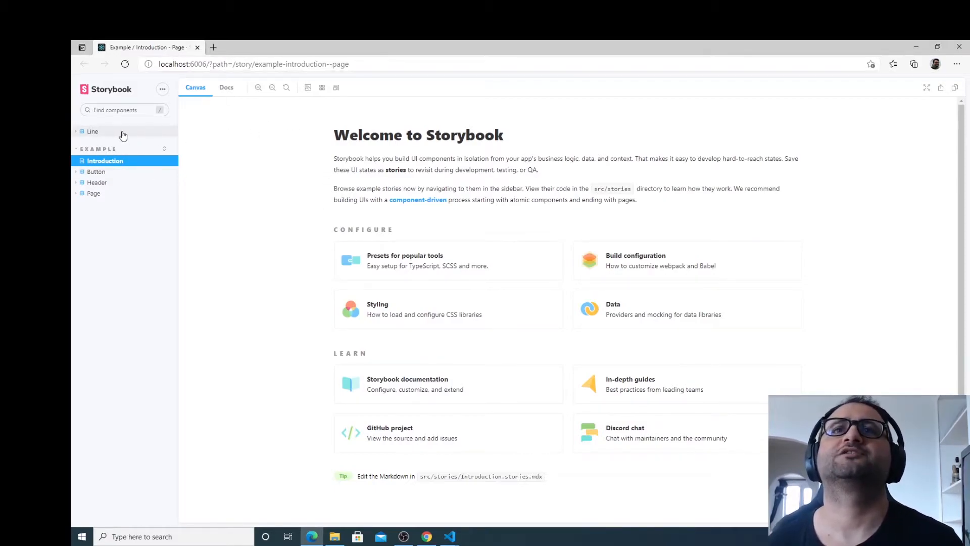
Step: View Line > First Story rendering 'Line Component', then go back to the code editor
click(91, 131)
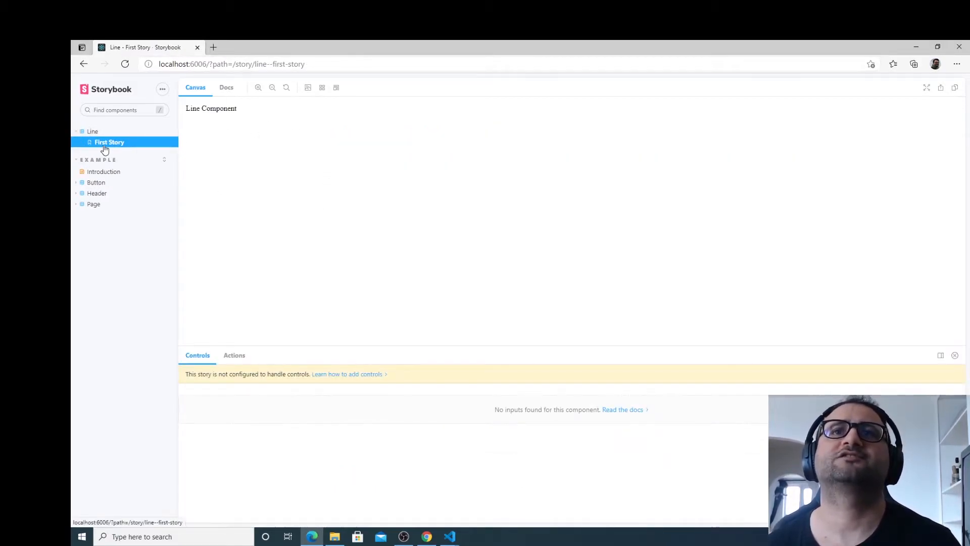
double_click(211, 108)
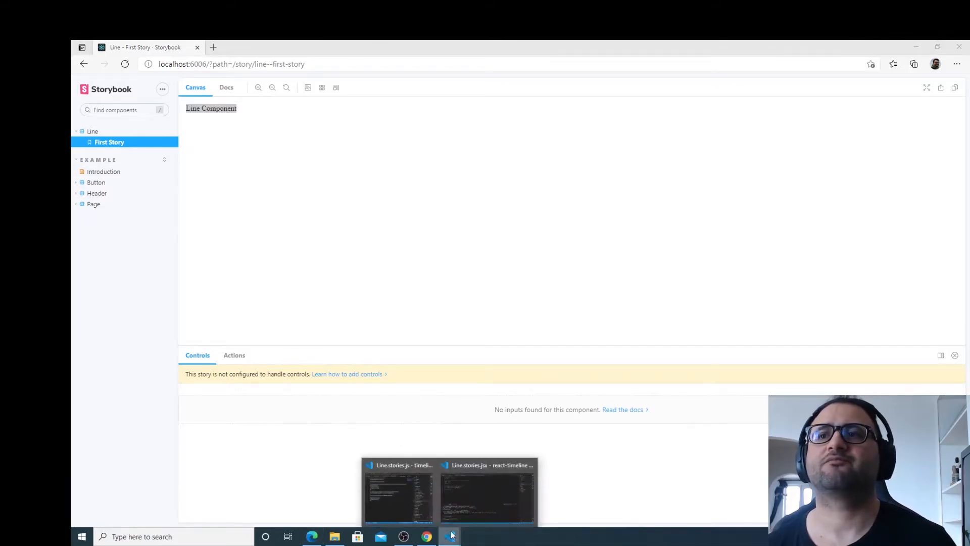
click(488, 491)
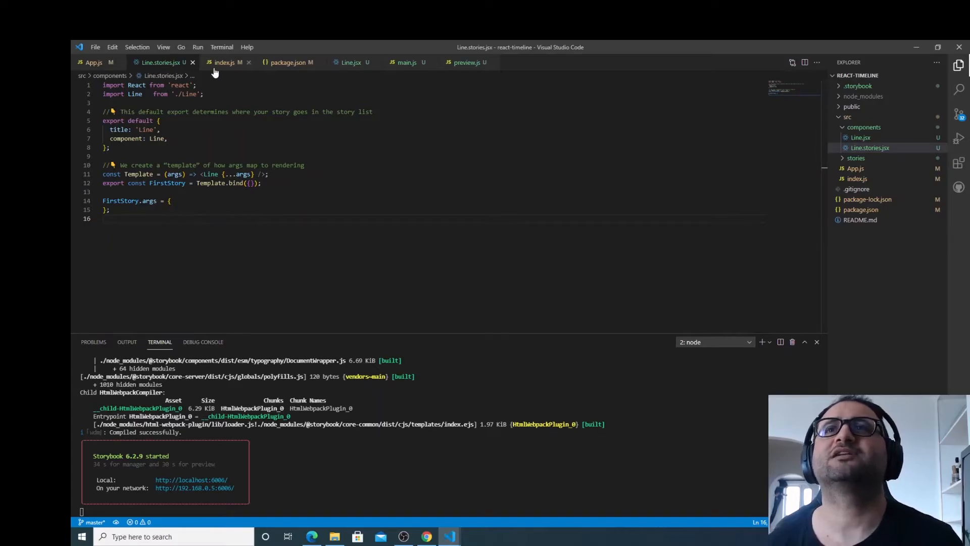
Step: In Line.jsx, remove the placeholder text and import styled from 'styled-components/macro'
click(350, 61)
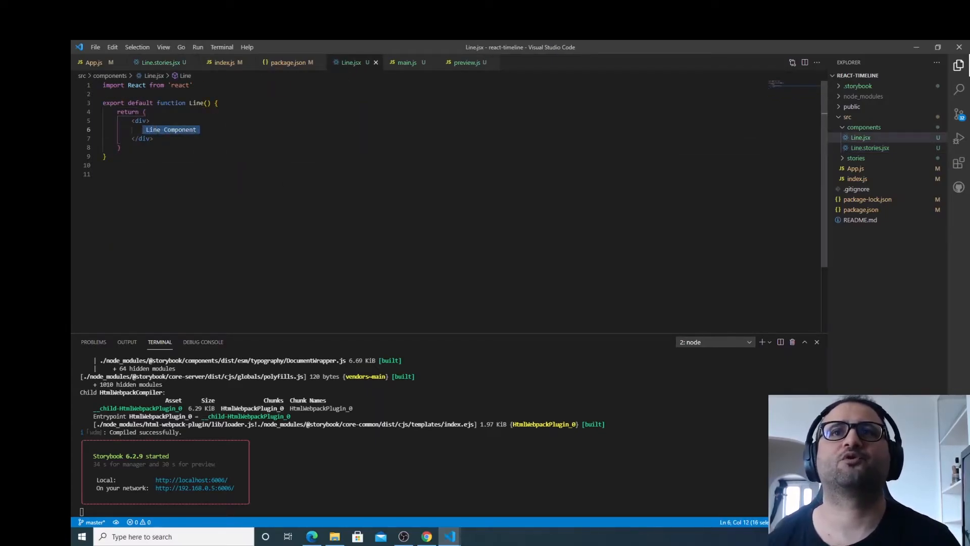
key(Delete)
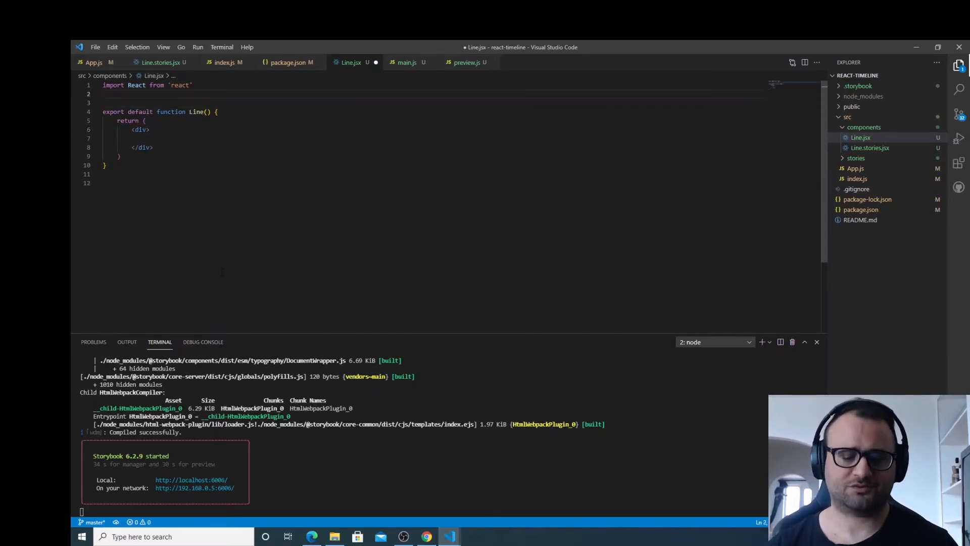
text(import styled)
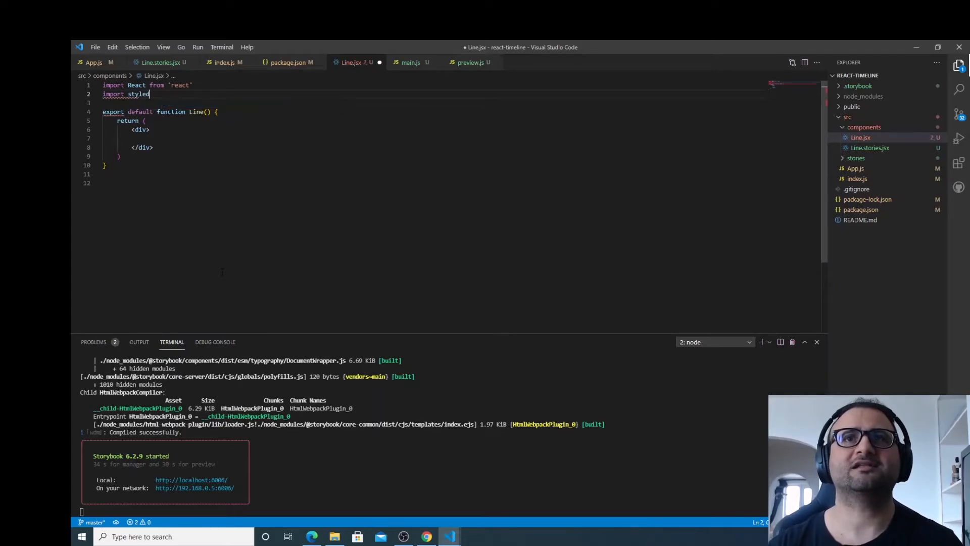
text(form)
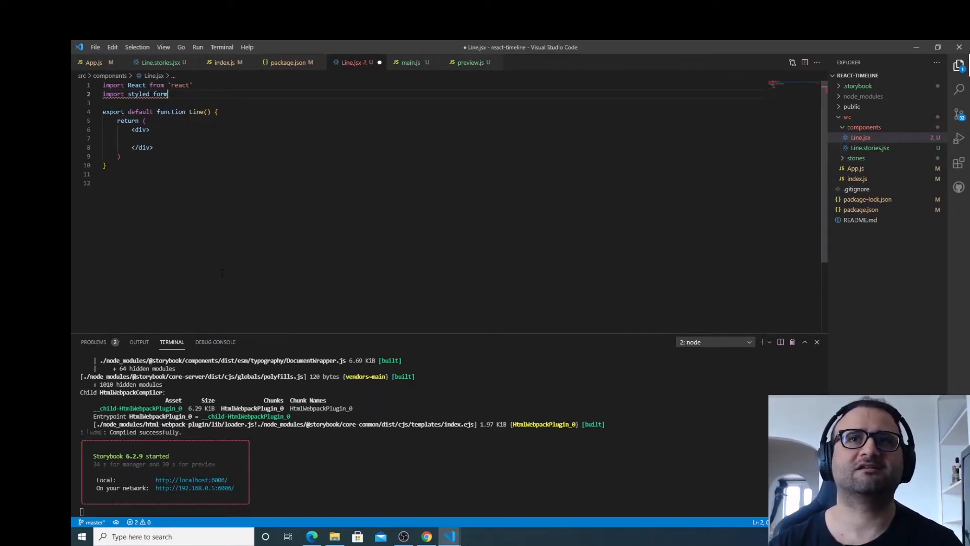
text(from 'styled-components/)
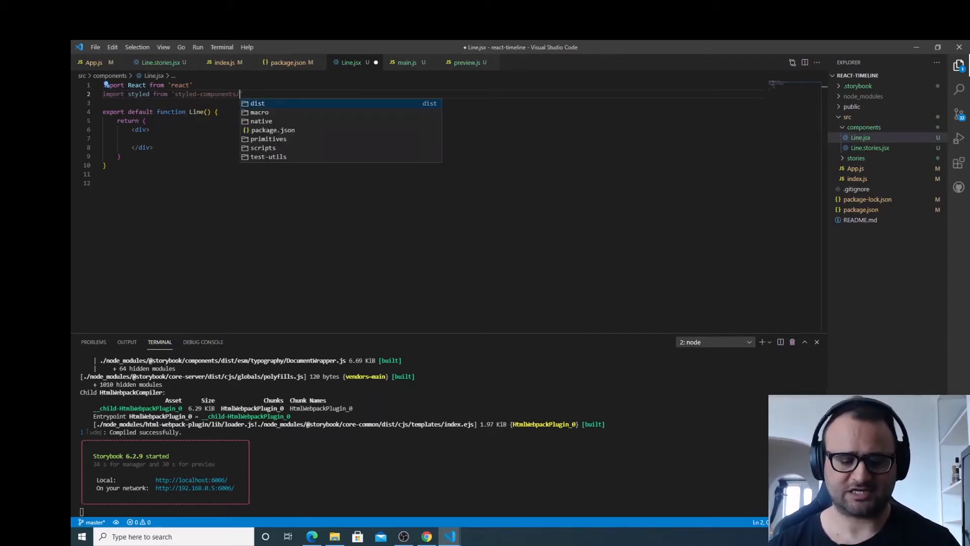
text(macro)
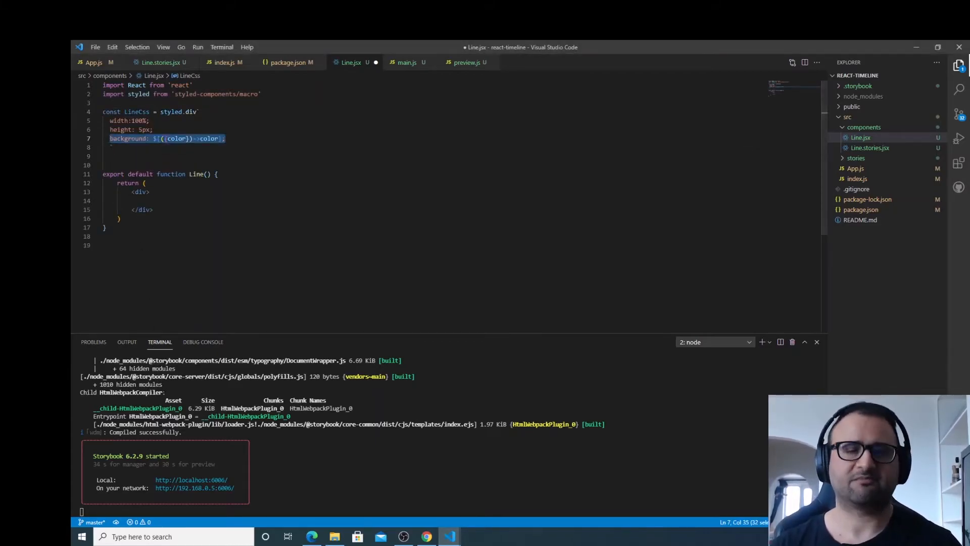
Step: Define LineCss as a full-width, 5px-high div and render <LineCss> instead of the div
key(Delete)
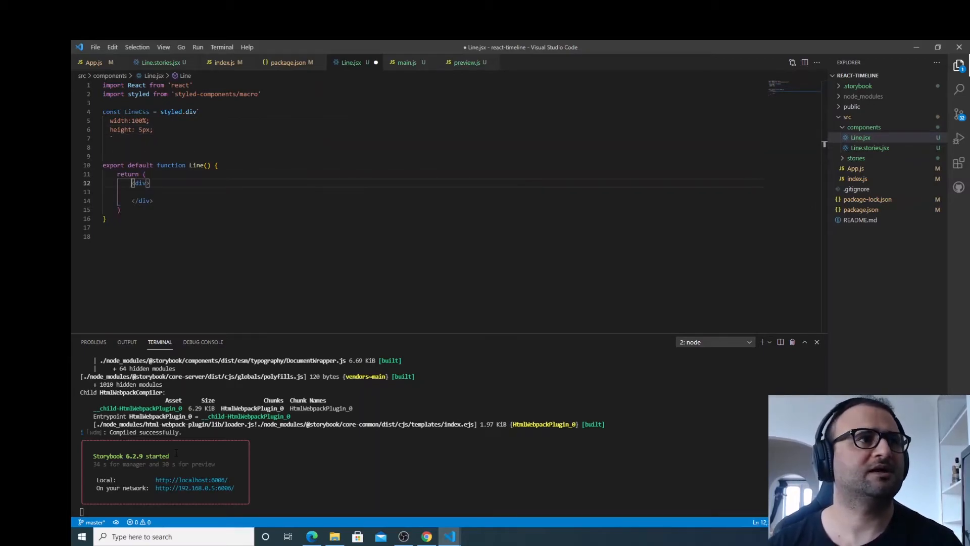
drag(132, 182, 154, 201)
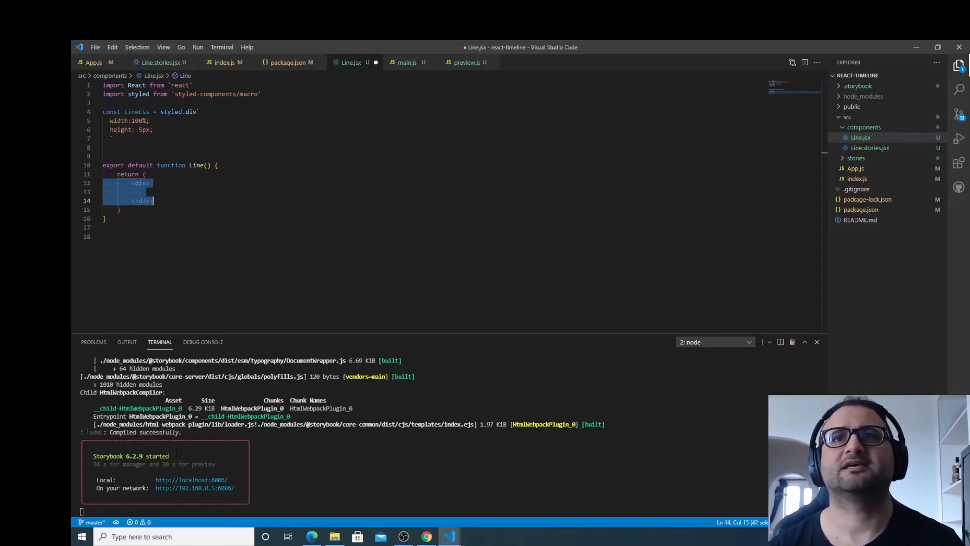
key(Delete)
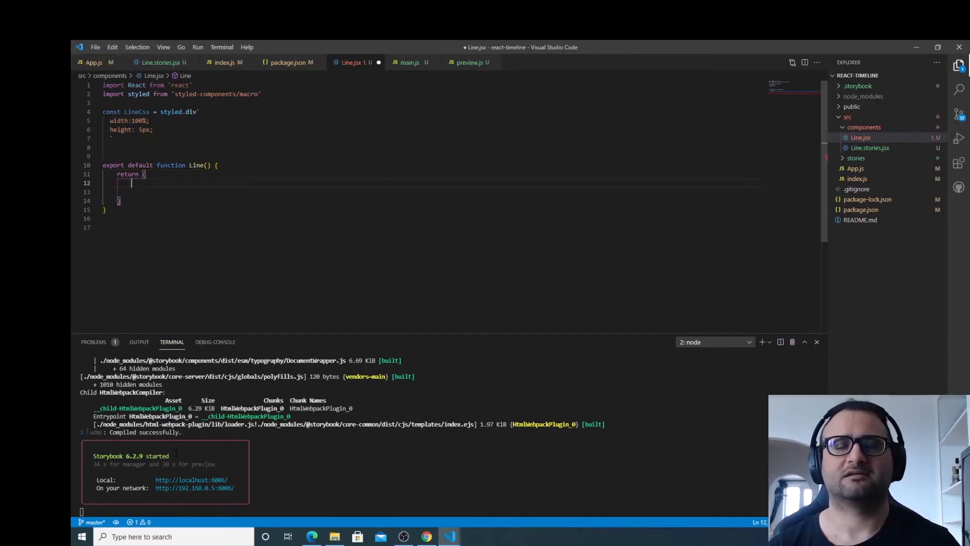
text(<LineCss> </LineCss>)
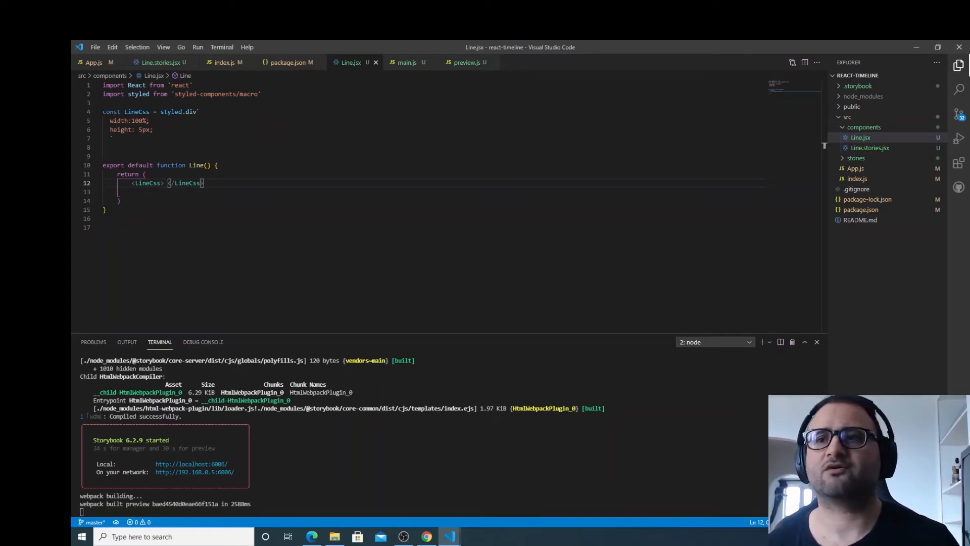
click(311, 536)
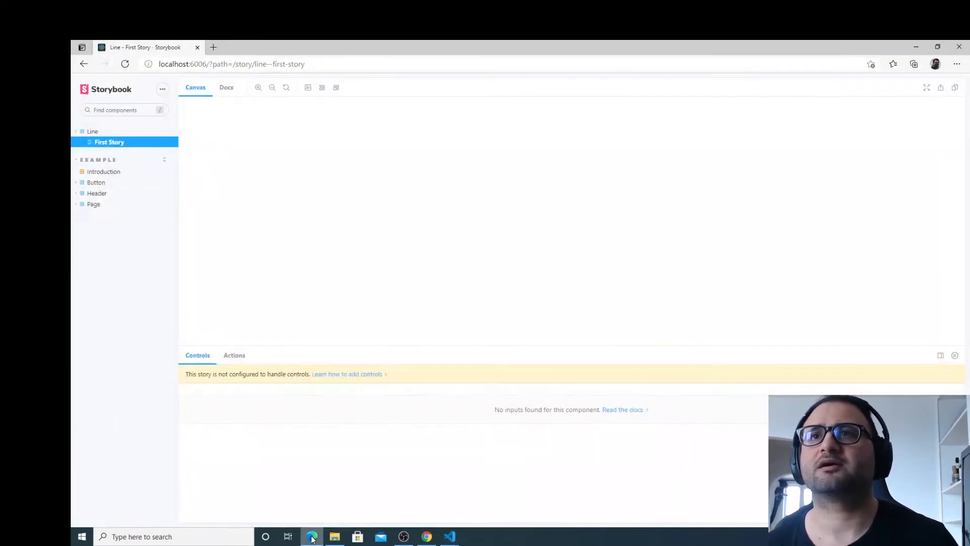
mouse_move(204, 189)
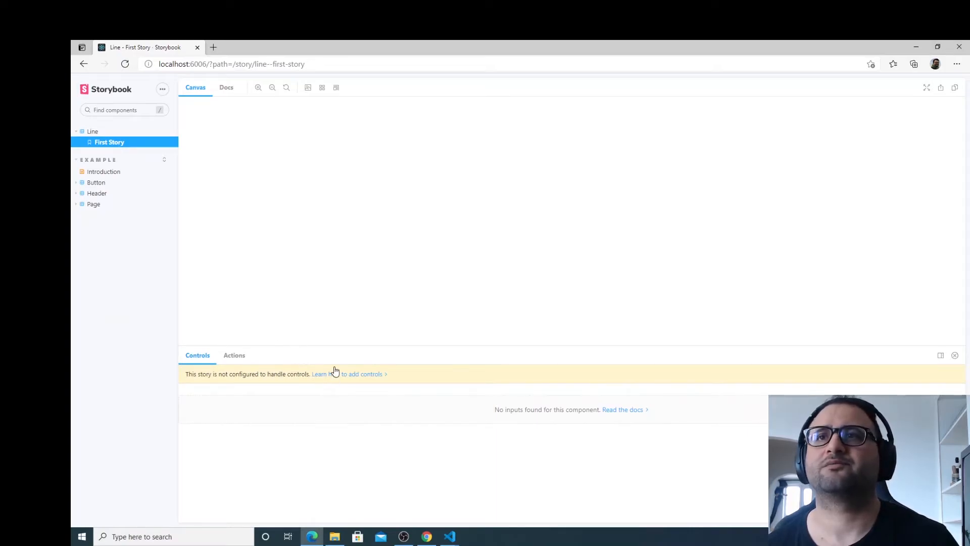
mouse_move(251, 126)
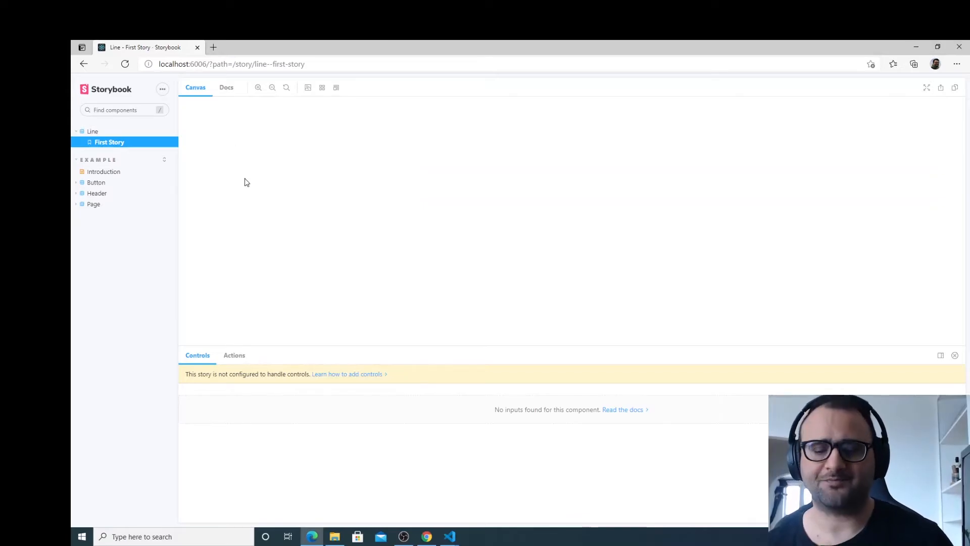
key(F12)
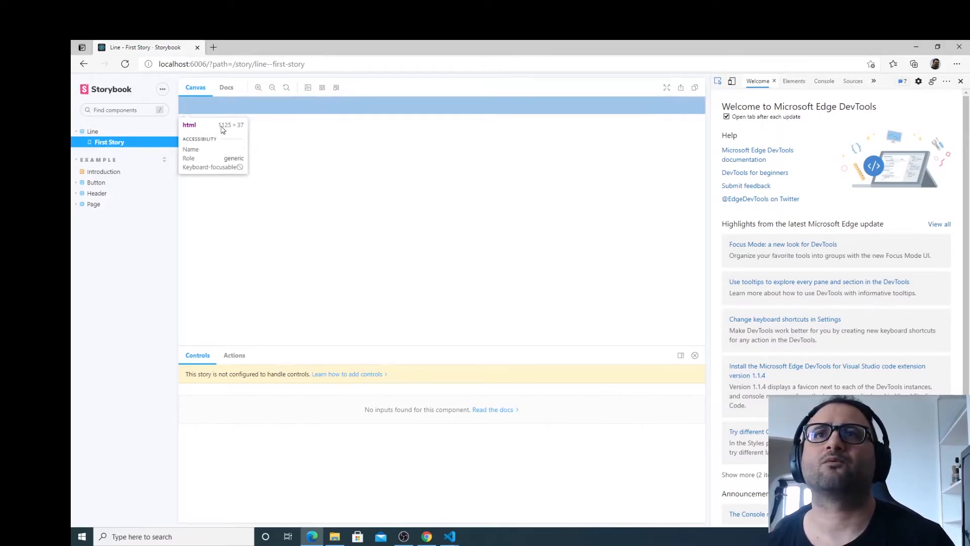
click(793, 81)
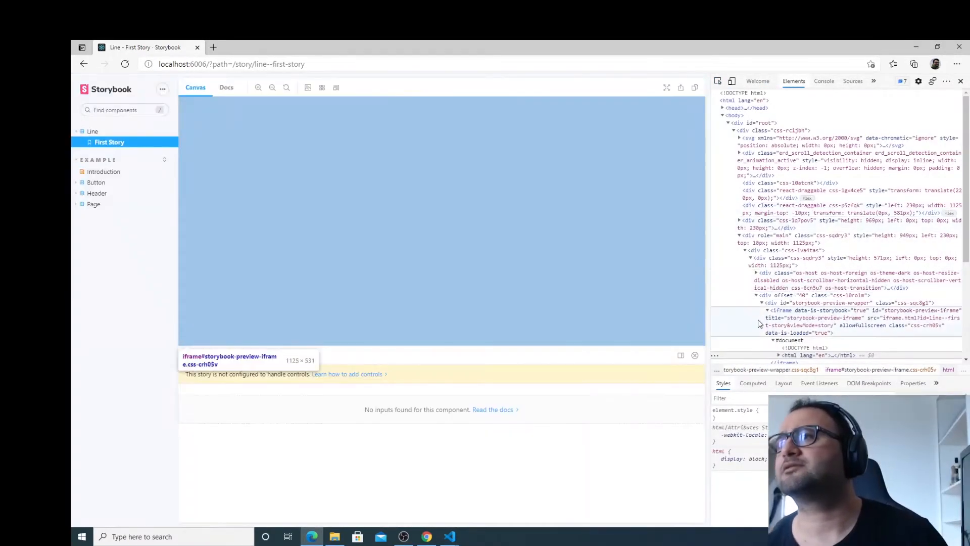
scroll(down, 3)
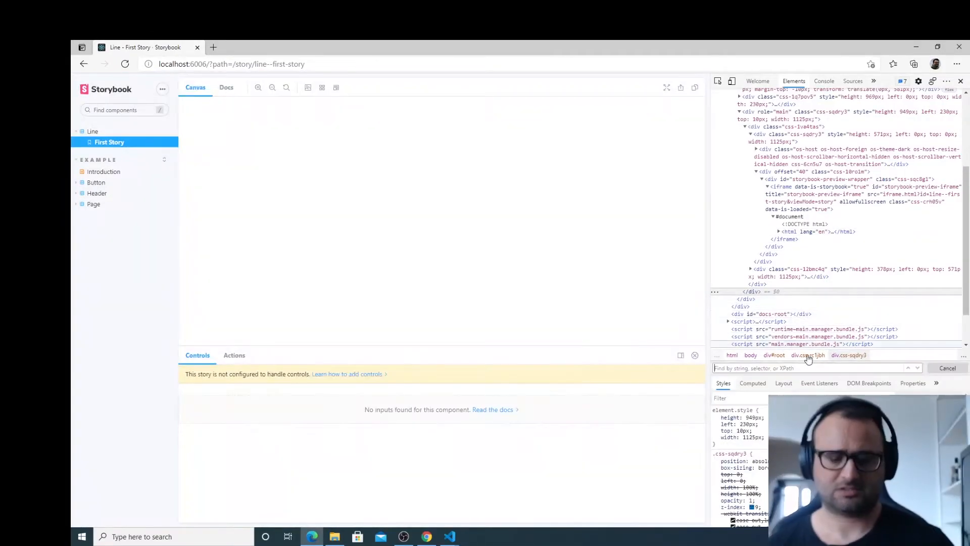
text(lincess)
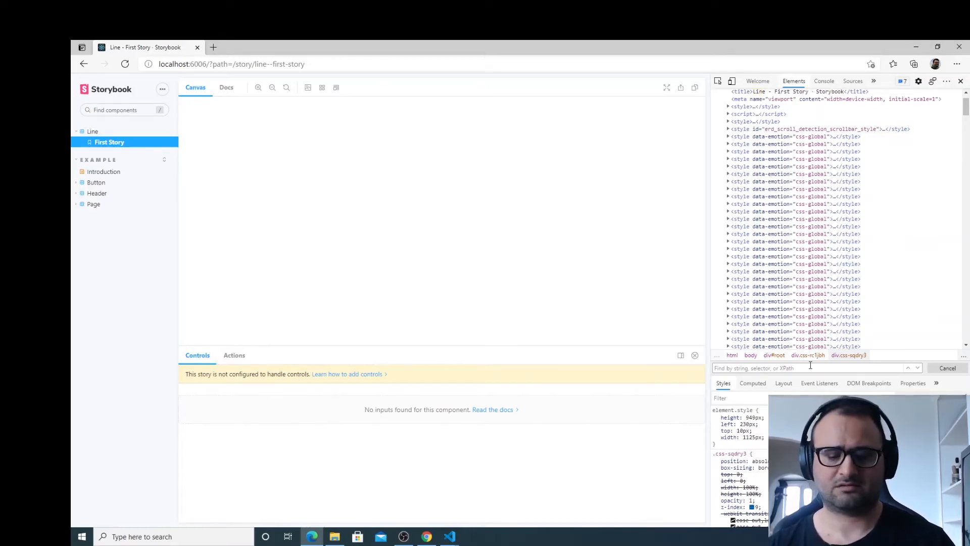
text(Line)
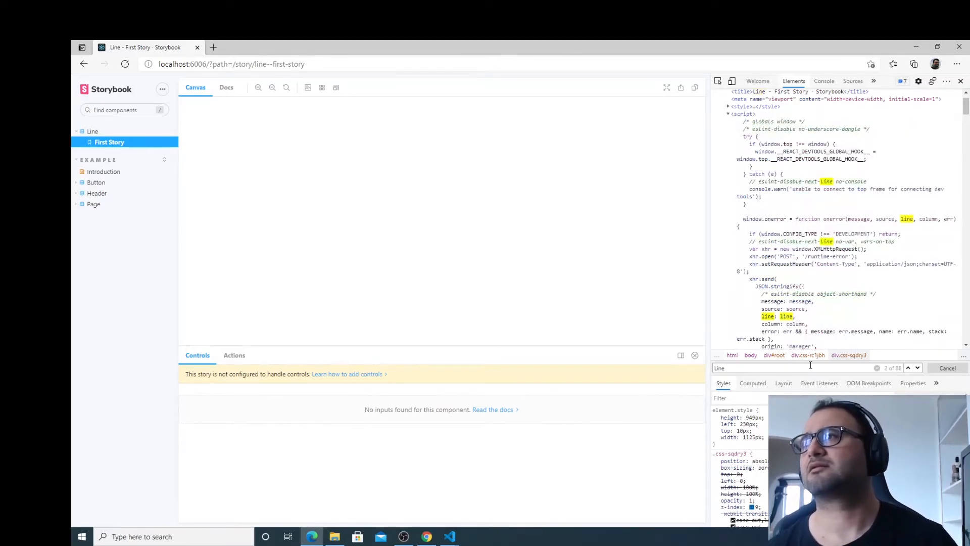
click(961, 81)
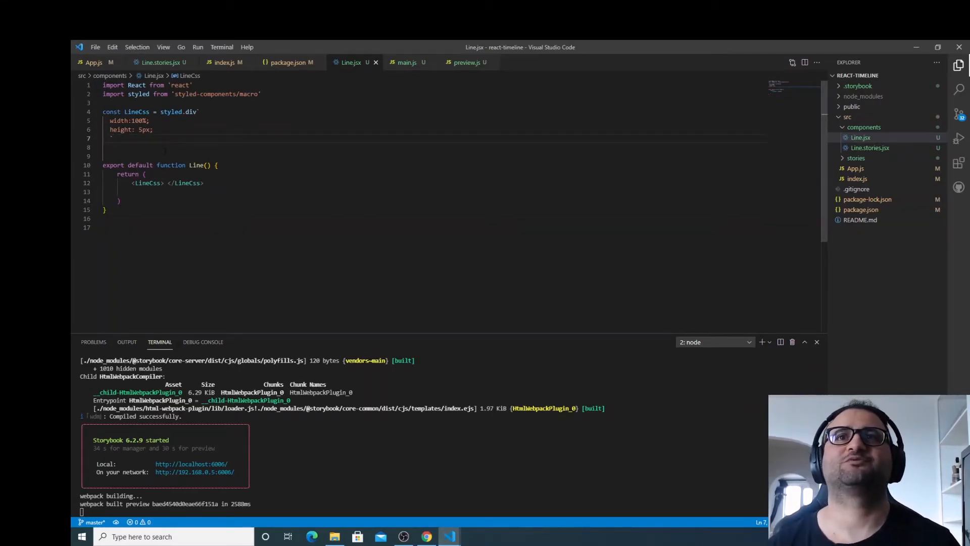
Step: Set the LineCss background to #DAA520 and save Line.jsx
text(background:)
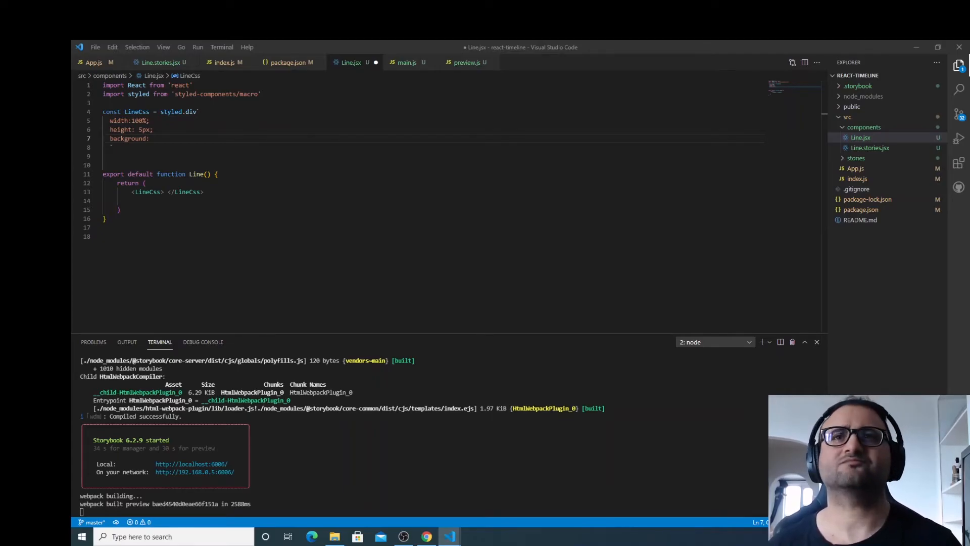
text(#DAA520;)
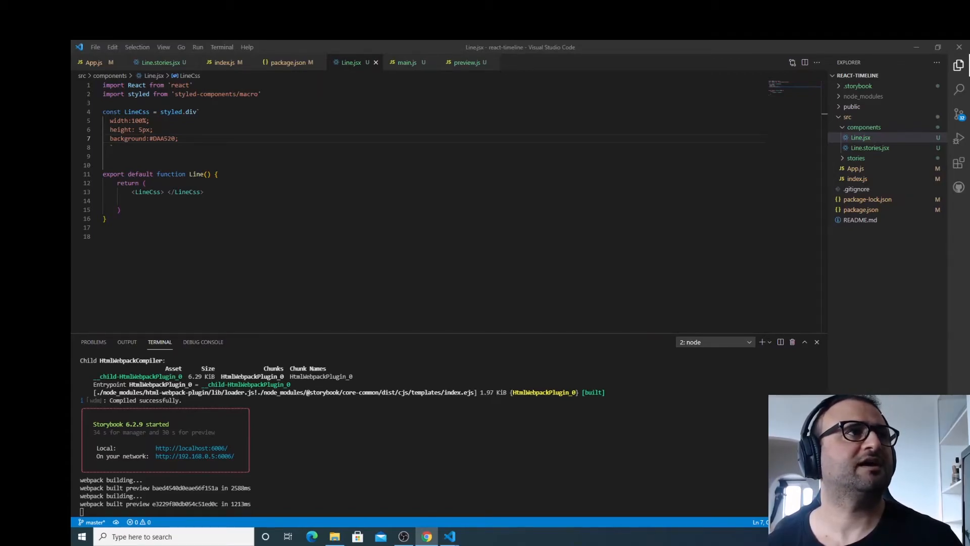
Step: Check Storybook's First Story, now a thin golden full-width line with no controls
click(426, 536)
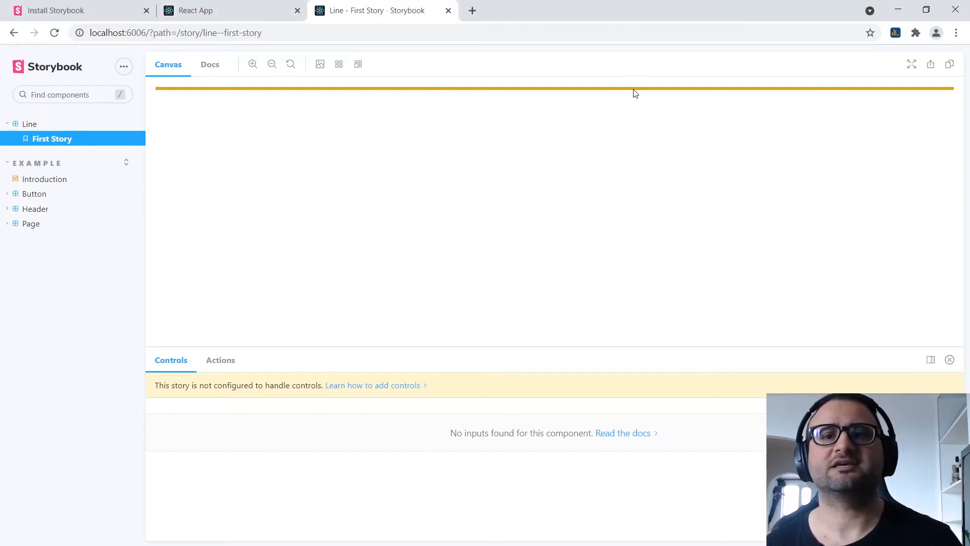
mouse_move(515, 99)
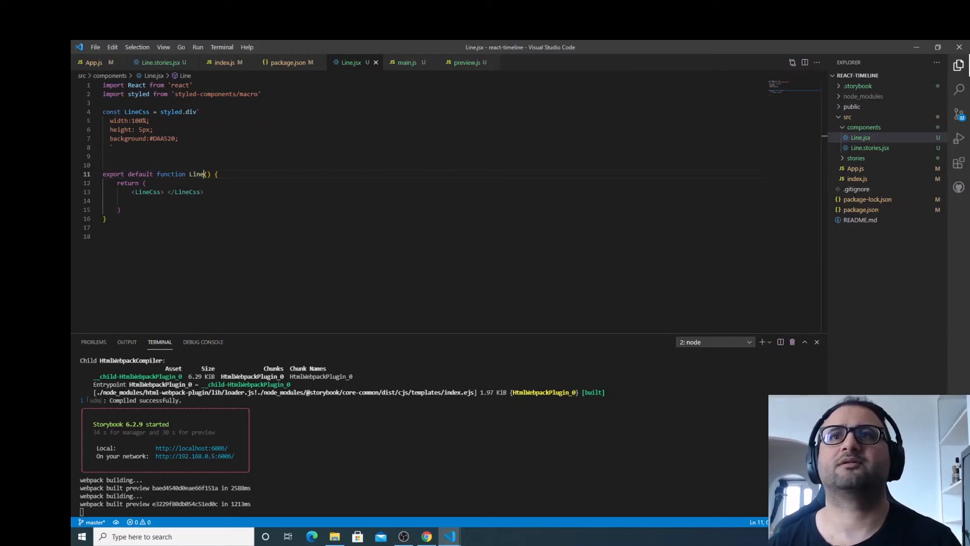
Step: Give the Line function a color prop defaulting to '#DAA520'
text({})
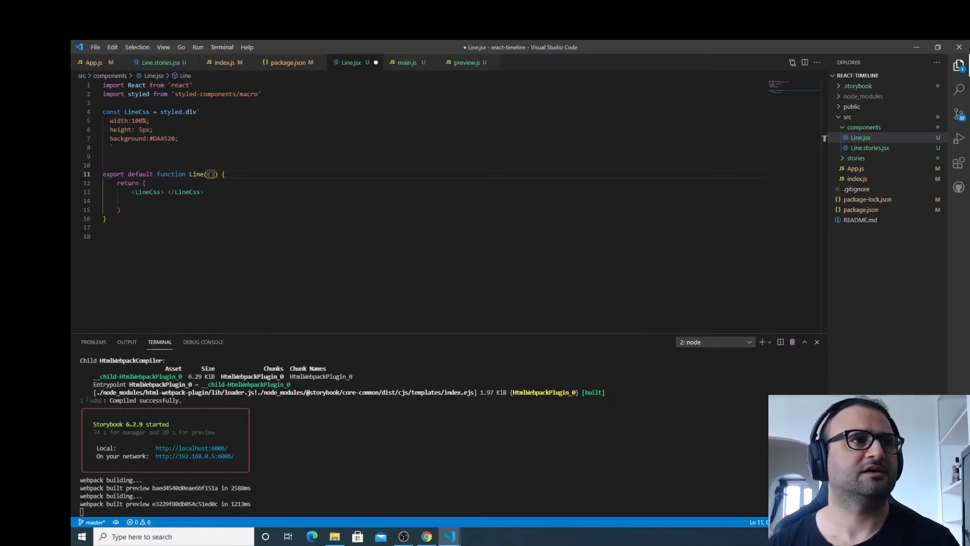
text(c)
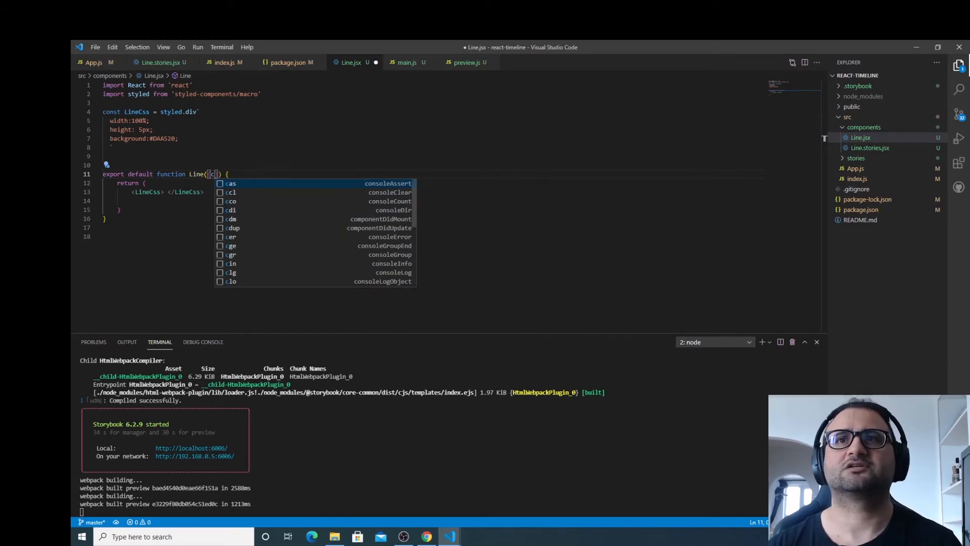
text(color)
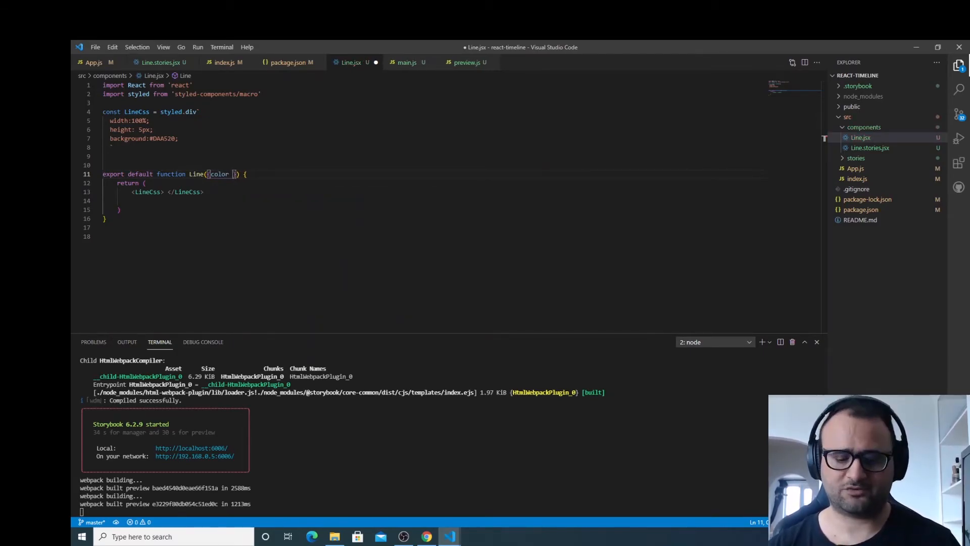
text(= '#DAA520')
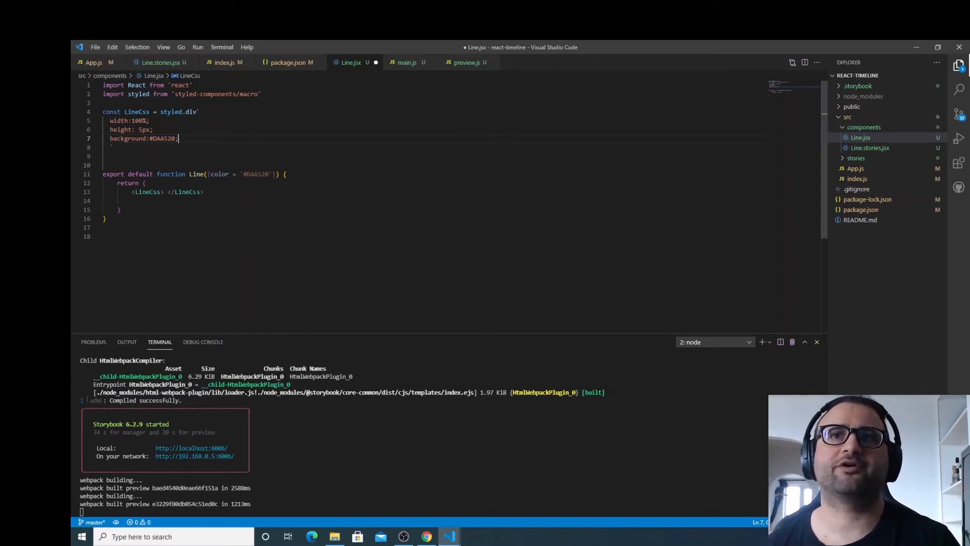
Step: Pass color={color} to the LineCss element
click(220, 174)
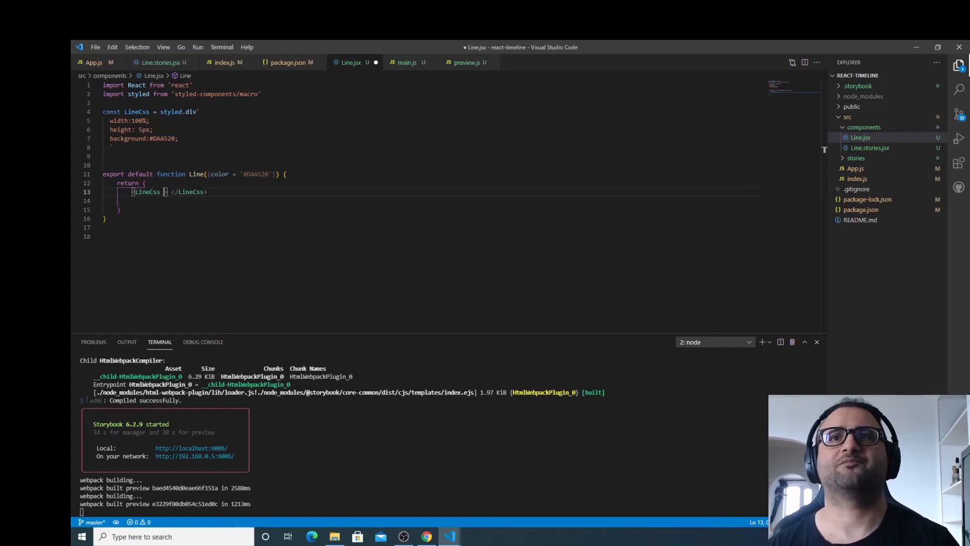
text(coor)
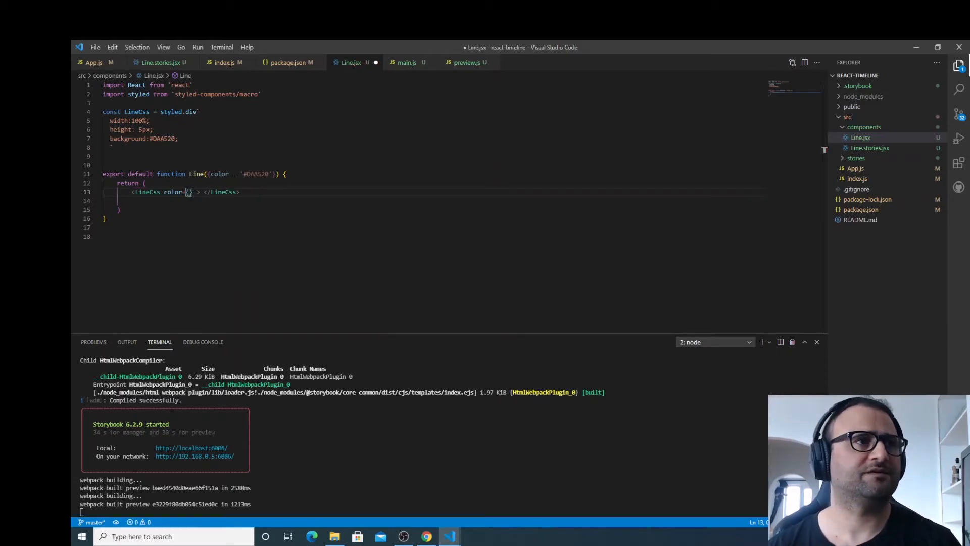
text(color)
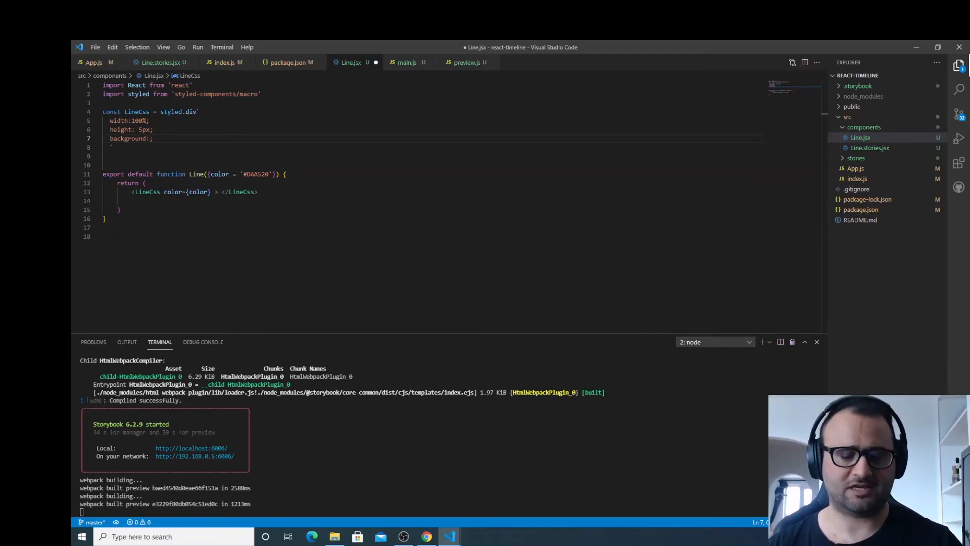
Step: Make the LineCss background use ${({color}) => color}, save, and open Line.stories.jsx
text(8)
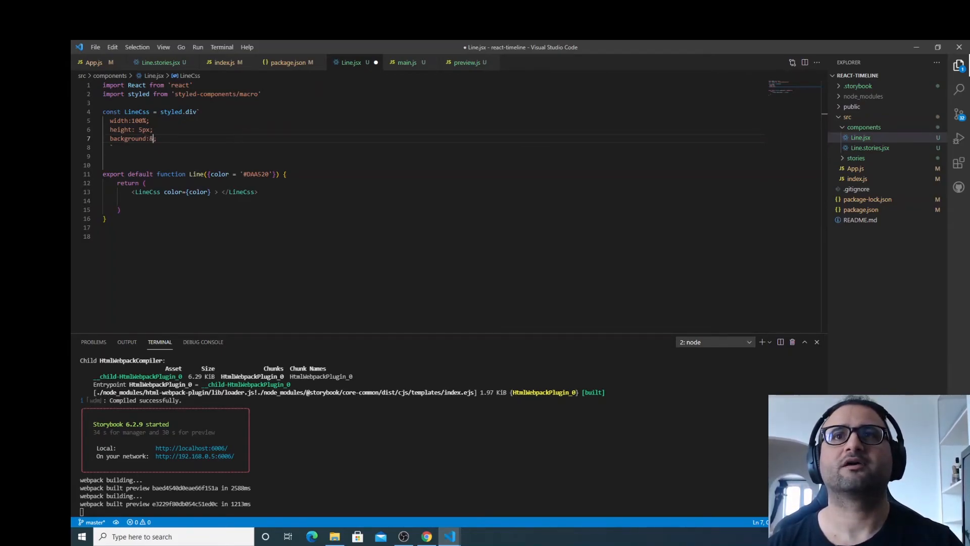
text(#)
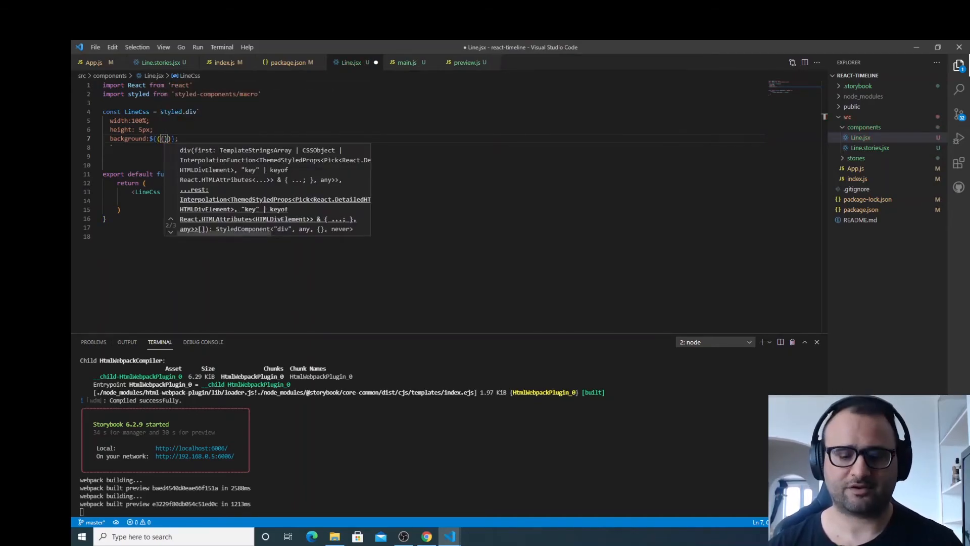
text(color)
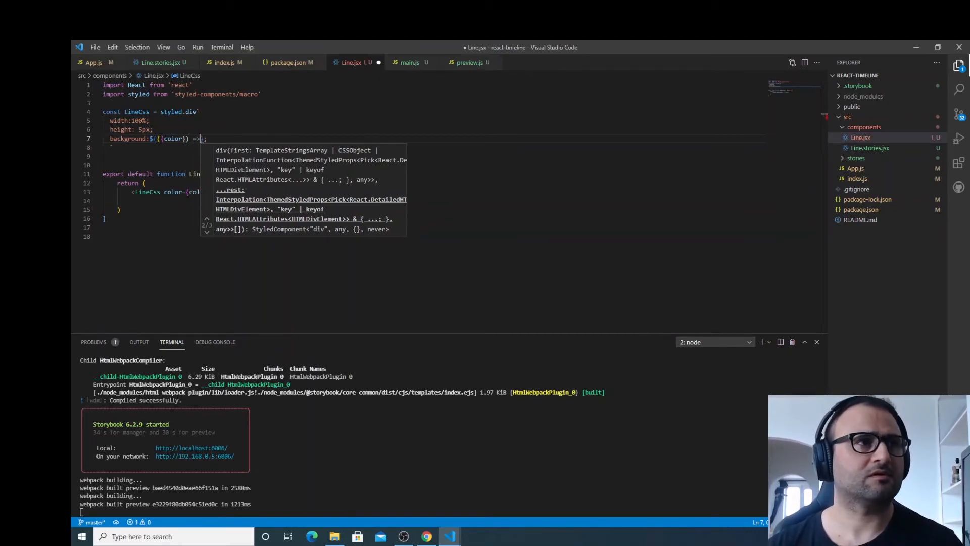
text(color)
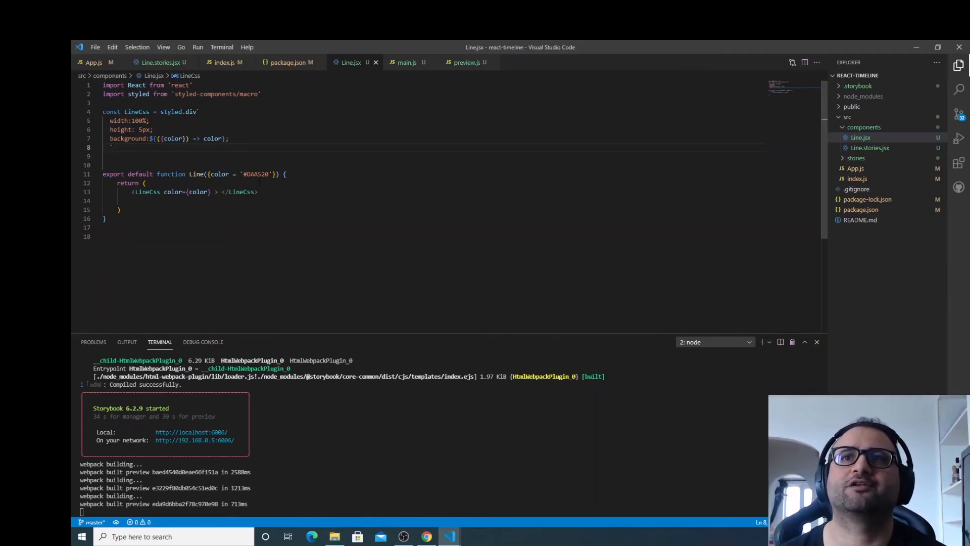
double_click(256, 173)
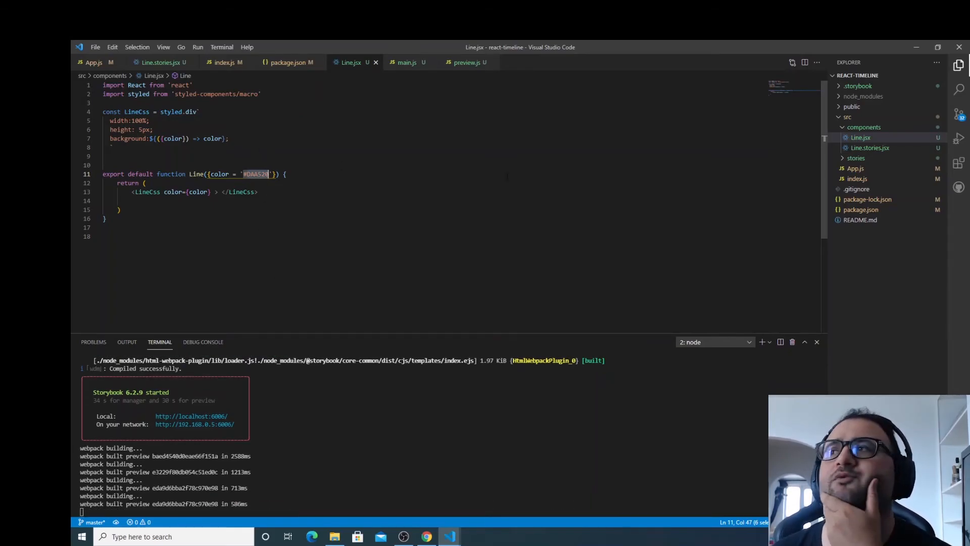
click(158, 61)
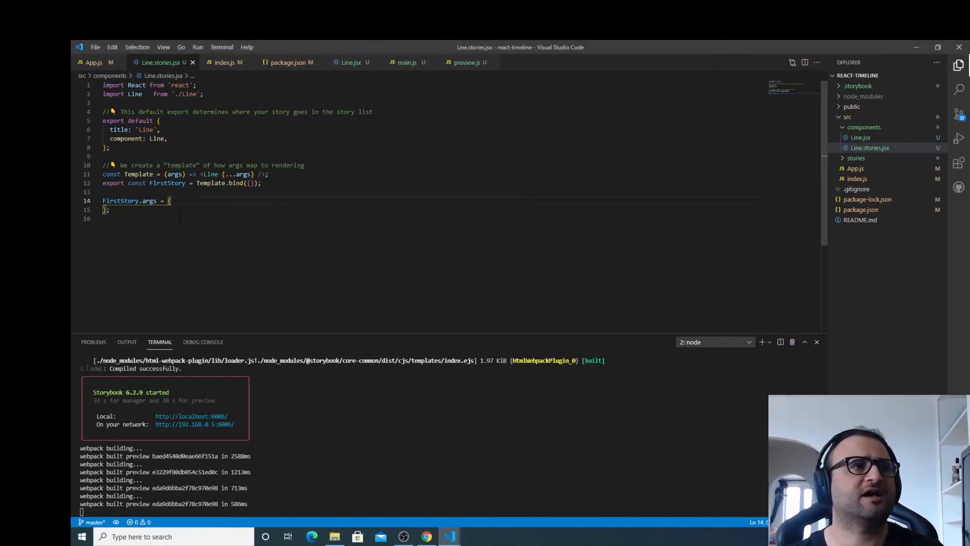
Step: Add color: "#d9d9d9" to FirstStory.args in Line.stories.jsx and save
text(col)
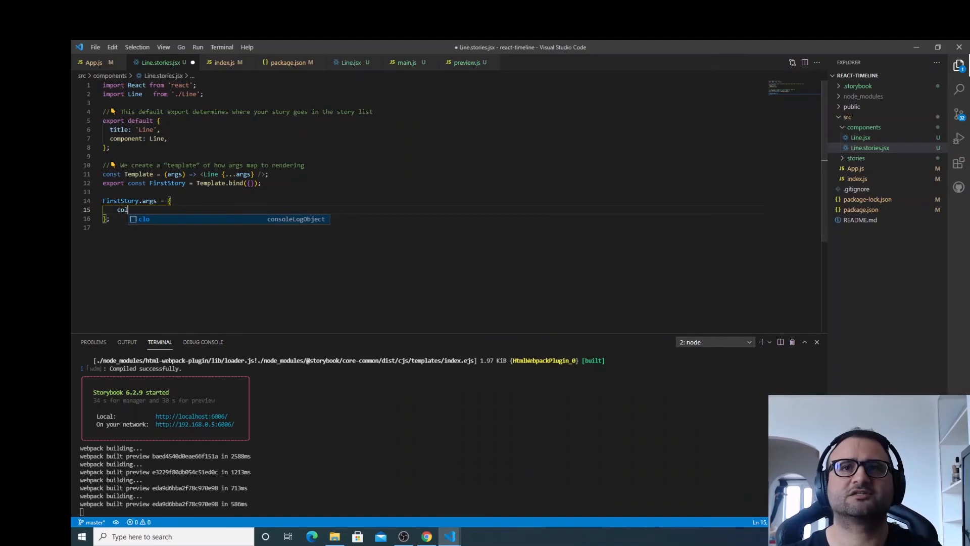
text(or:)
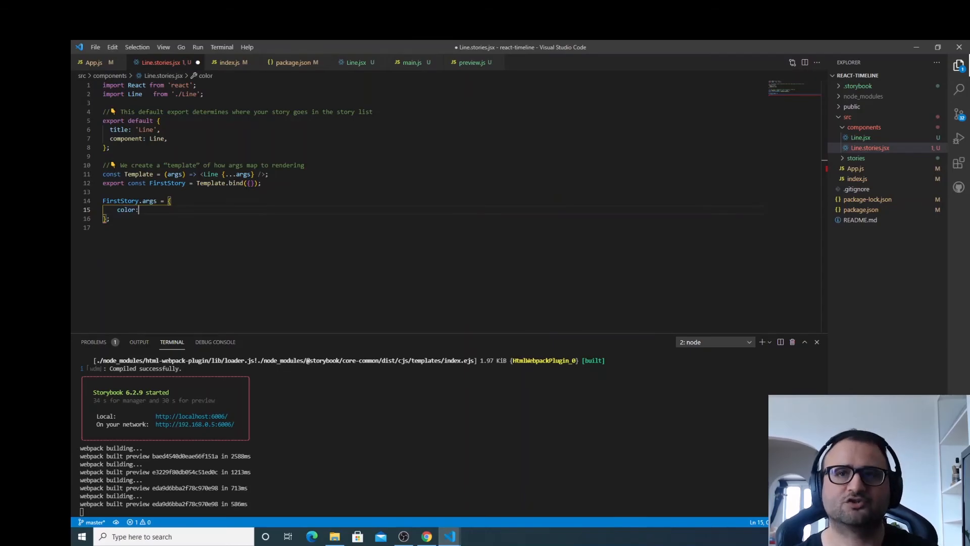
text("#)
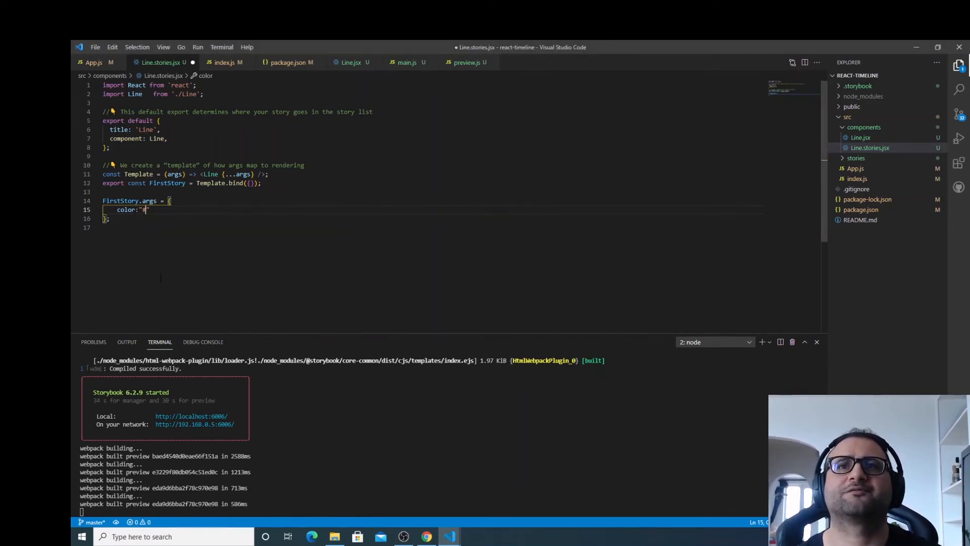
text(d9d9d9)
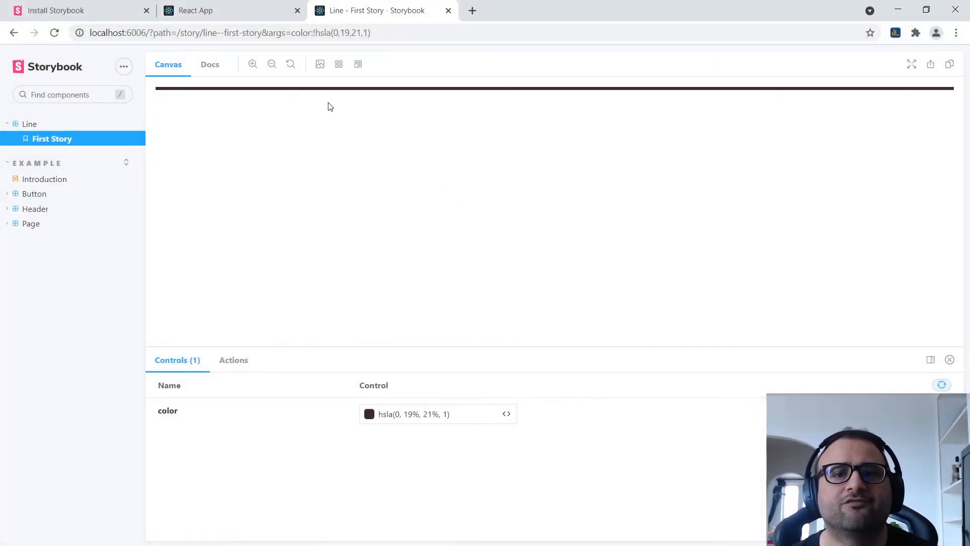
mouse_move(363, 334)
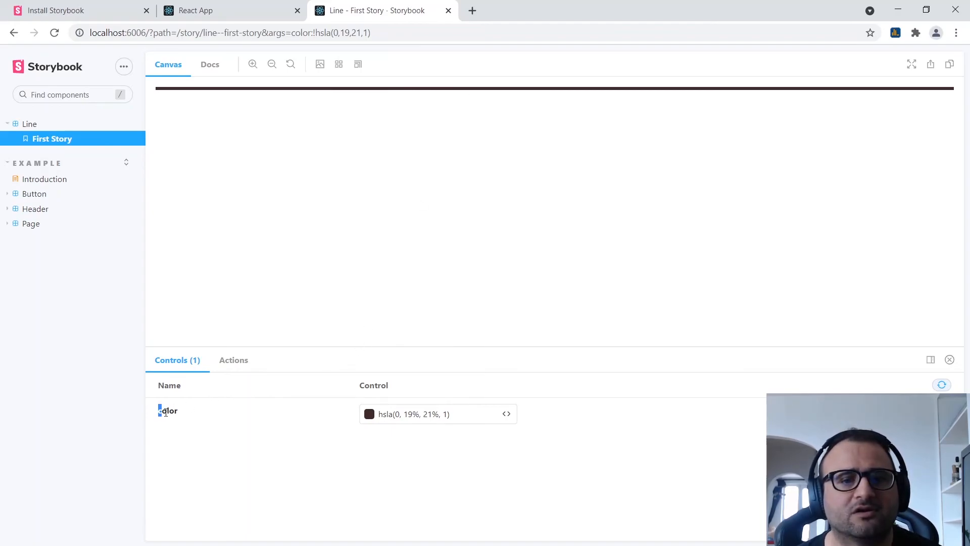
Step: In the color picker, try red, near-black and greyish brown, settling on hsla(0, 33%, 58%, 1)
click(369, 413)
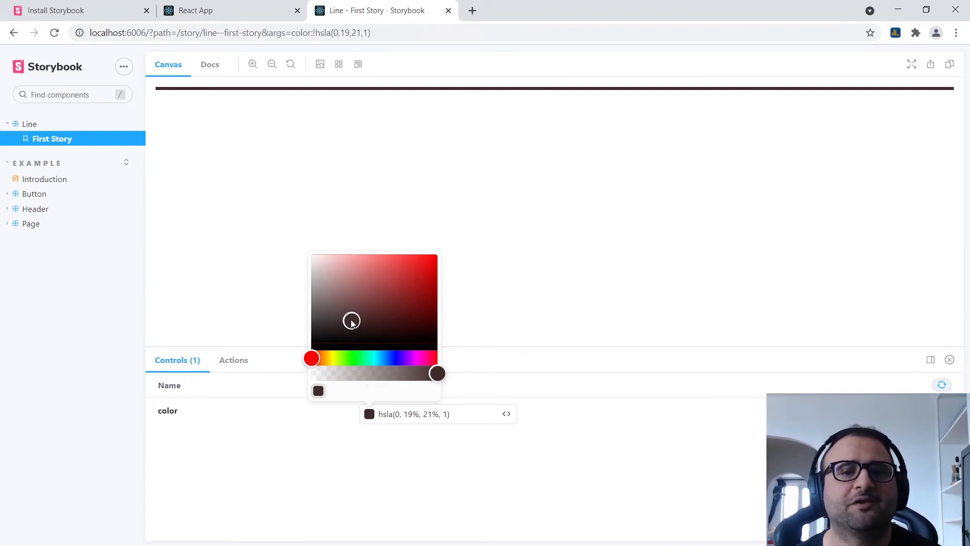
drag(352, 320, 394, 276)
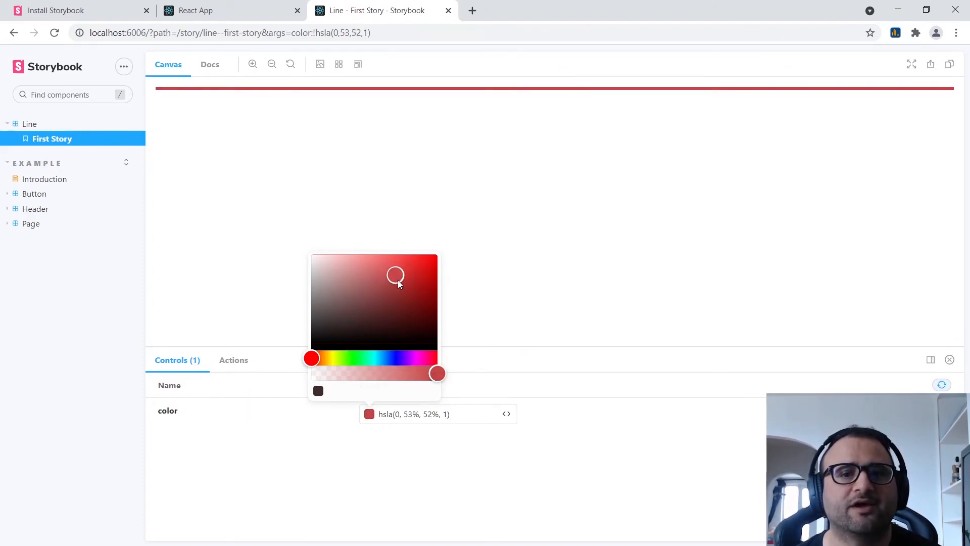
drag(396, 276, 328, 262)
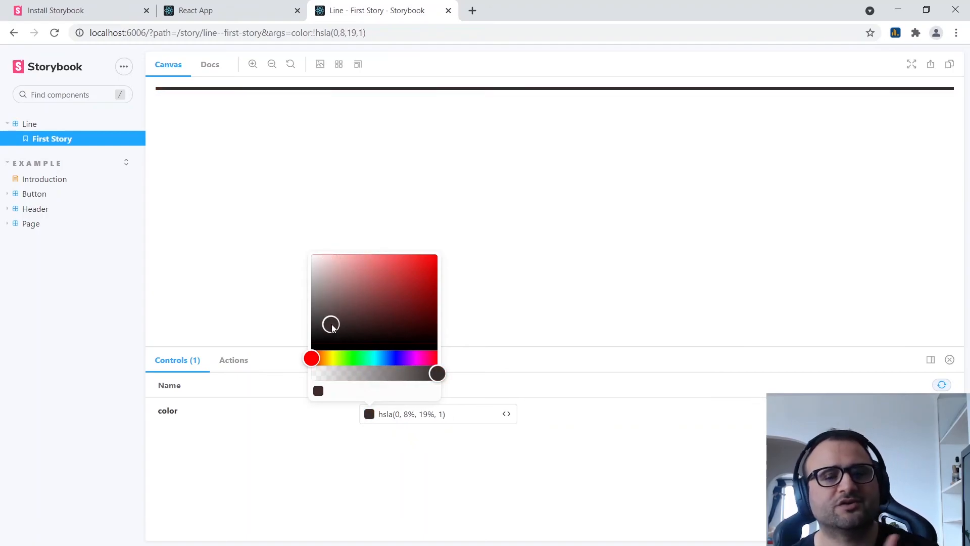
drag(331, 324, 341, 307)
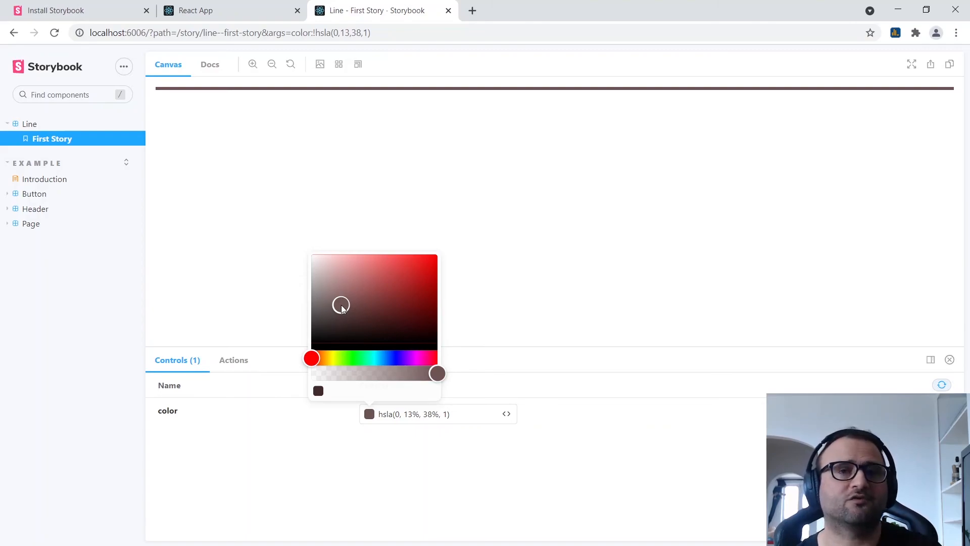
drag(341, 305, 341, 280)
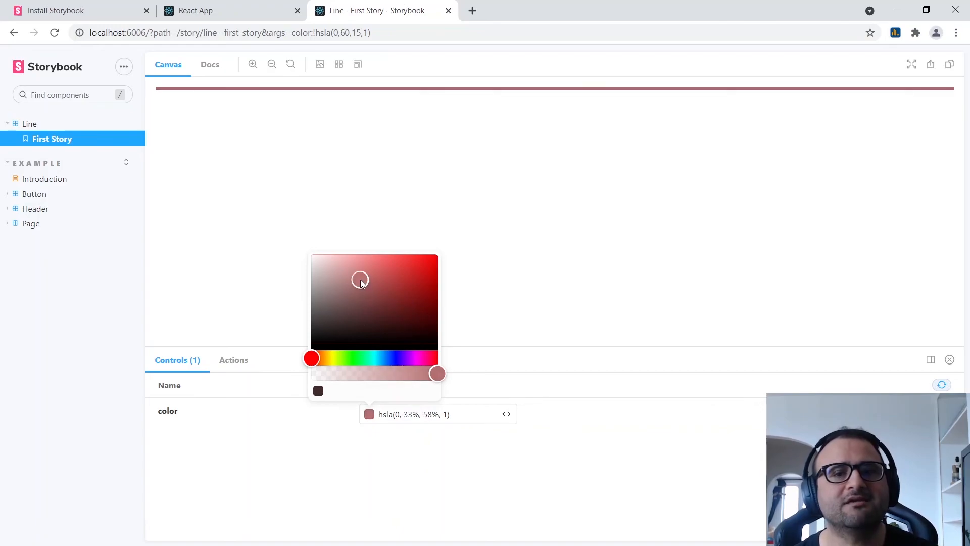
click(526, 293)
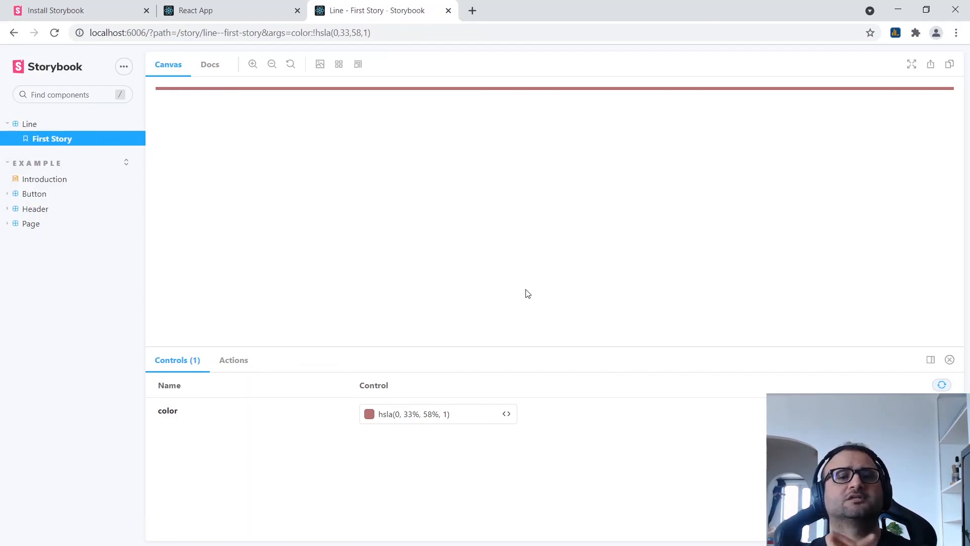
mouse_move(477, 75)
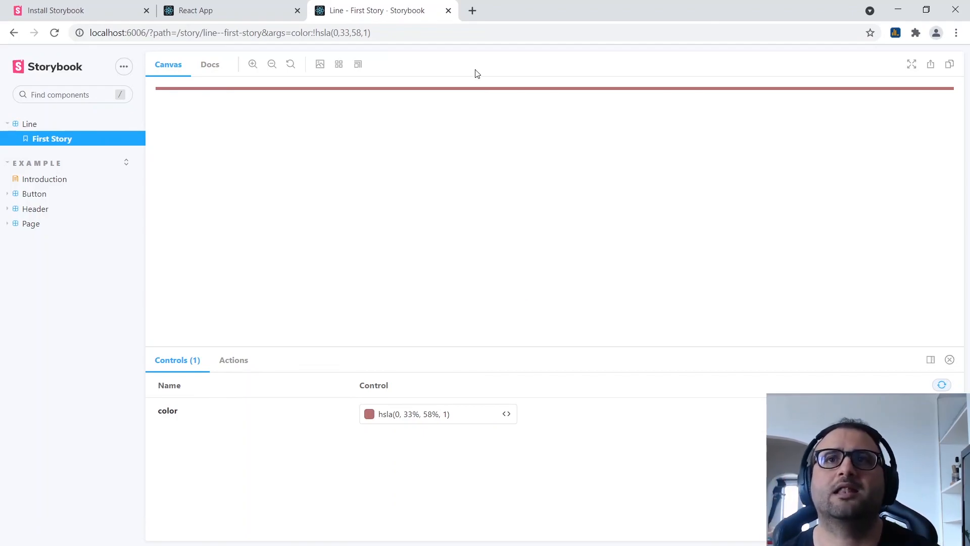